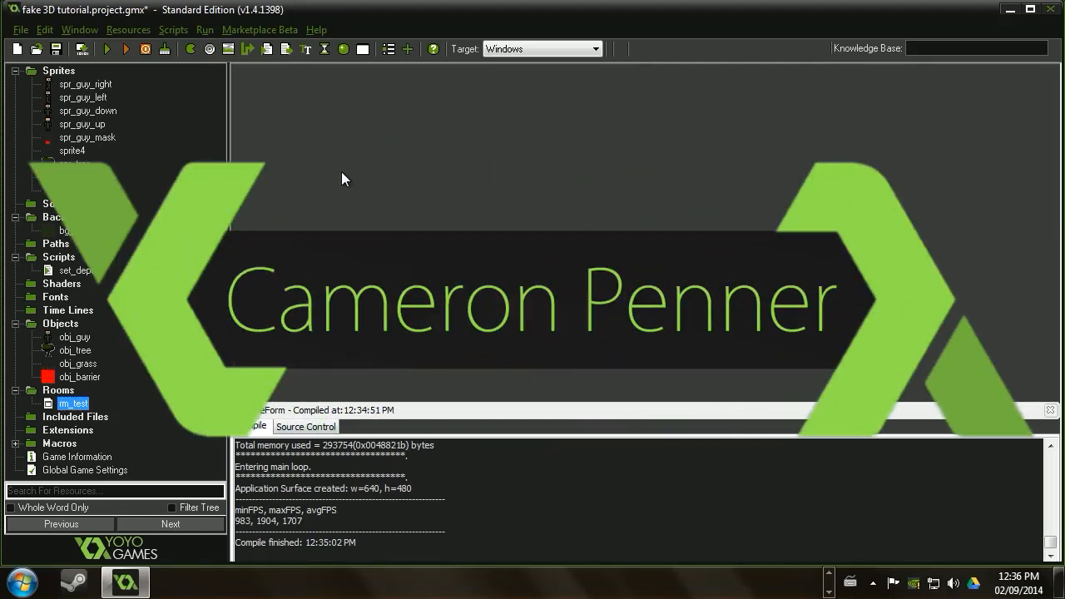
mouse_move(299, 132)
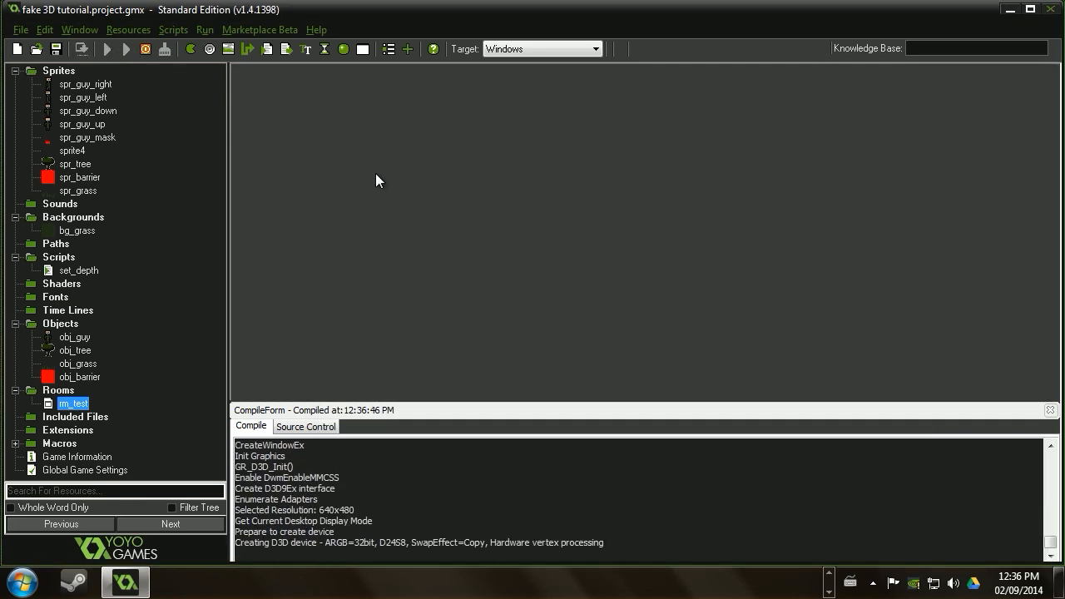
Stop the running test game and inspect spr_guy_right's first frame.
left_click(125, 48)
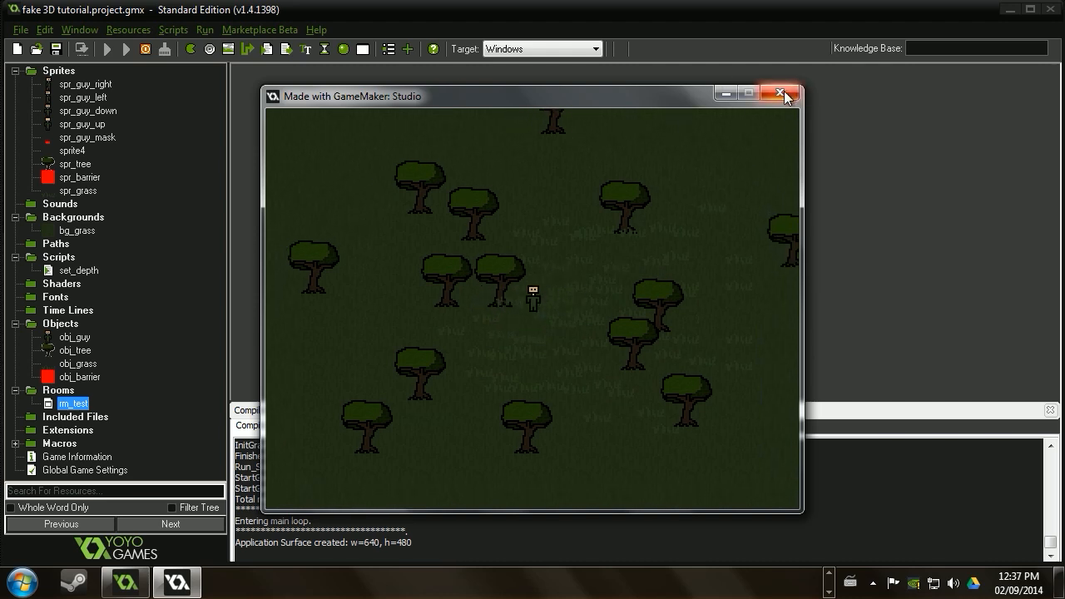
left_click(779, 93)
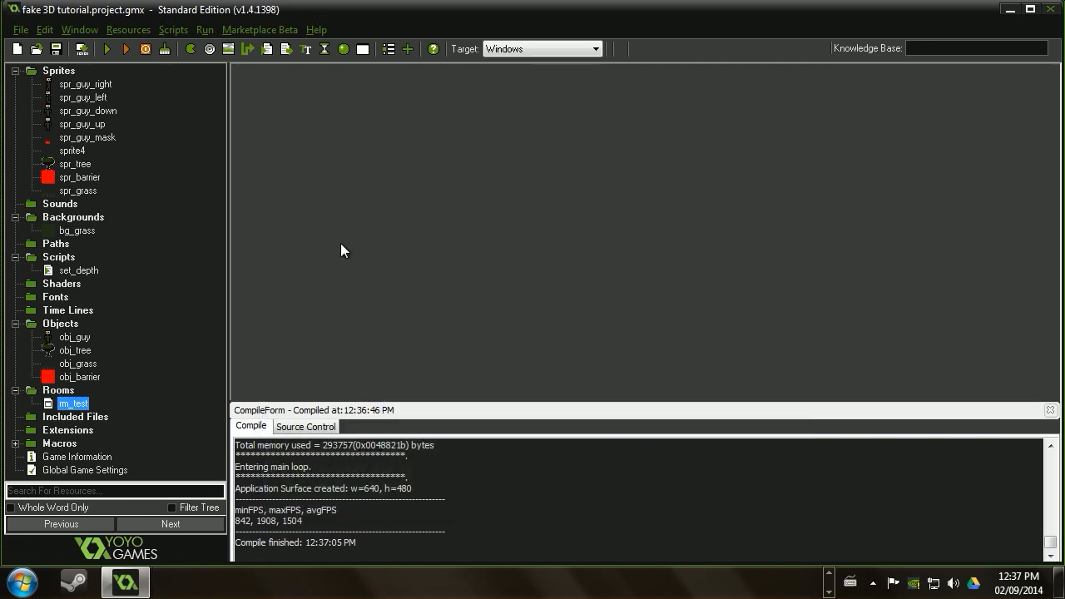
left_click(87, 83)
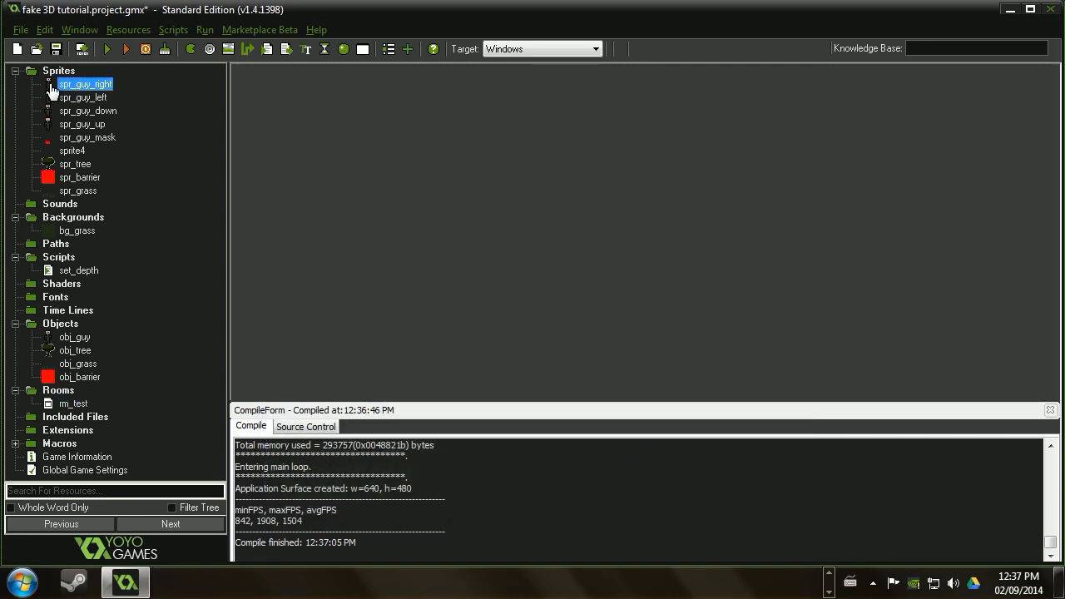
double_click(86, 83)
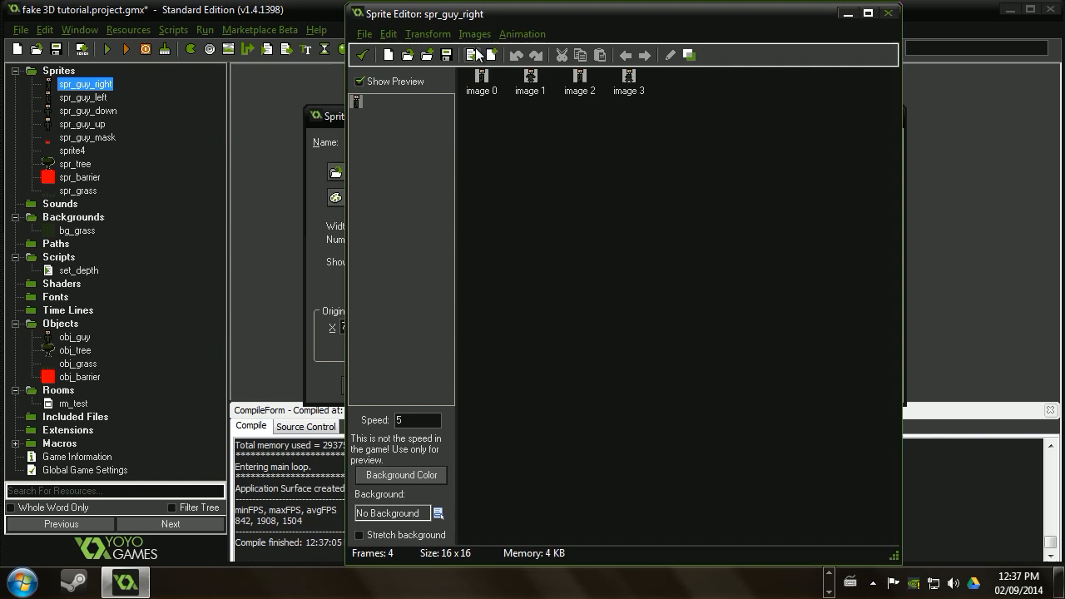
double_click(481, 82)
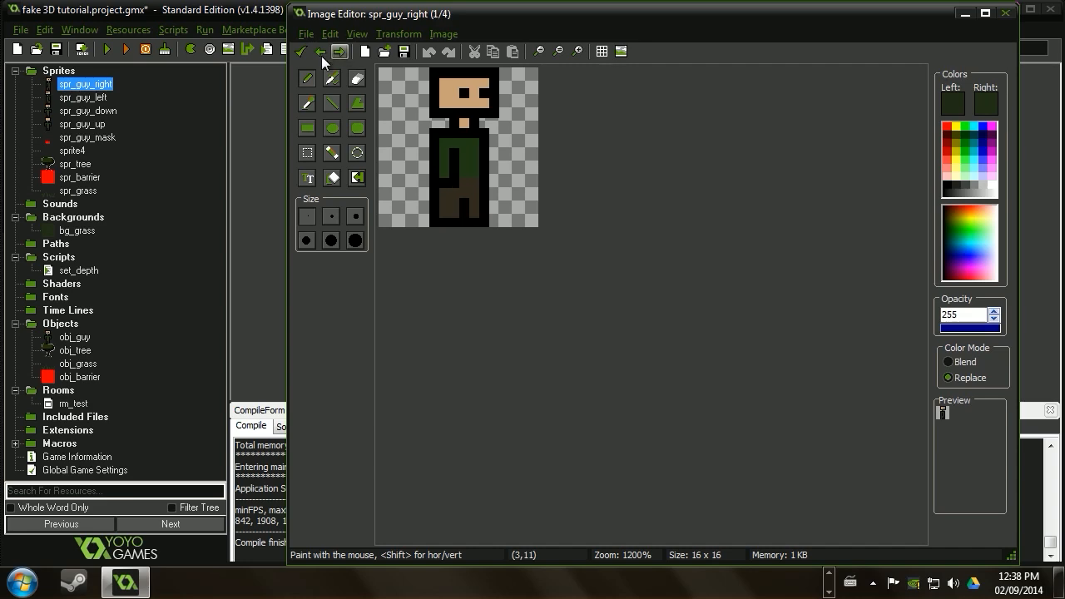
left_click(300, 50)
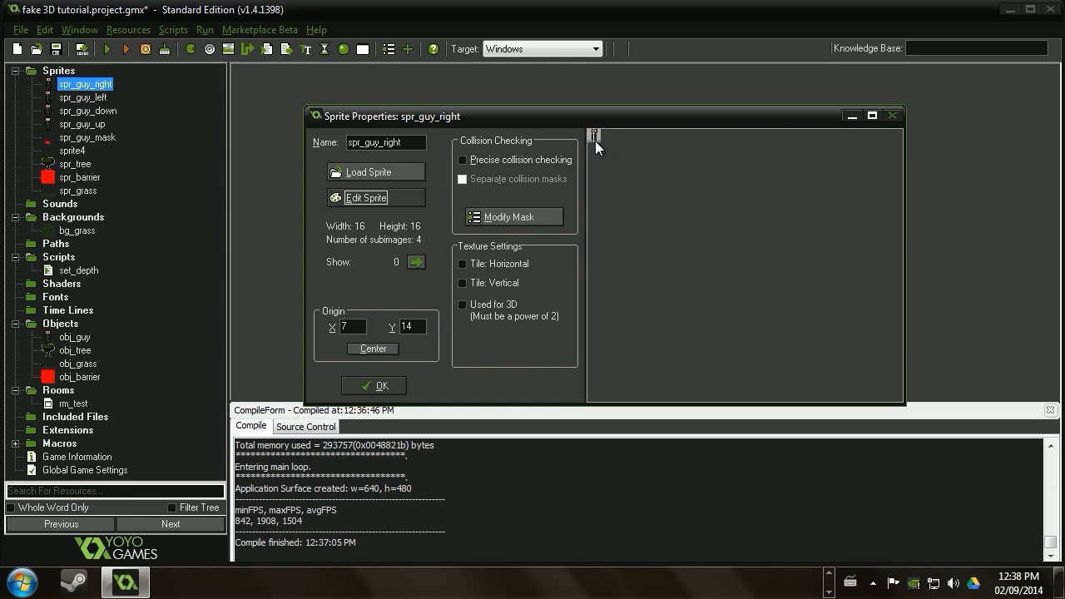
mouse_move(596, 146)
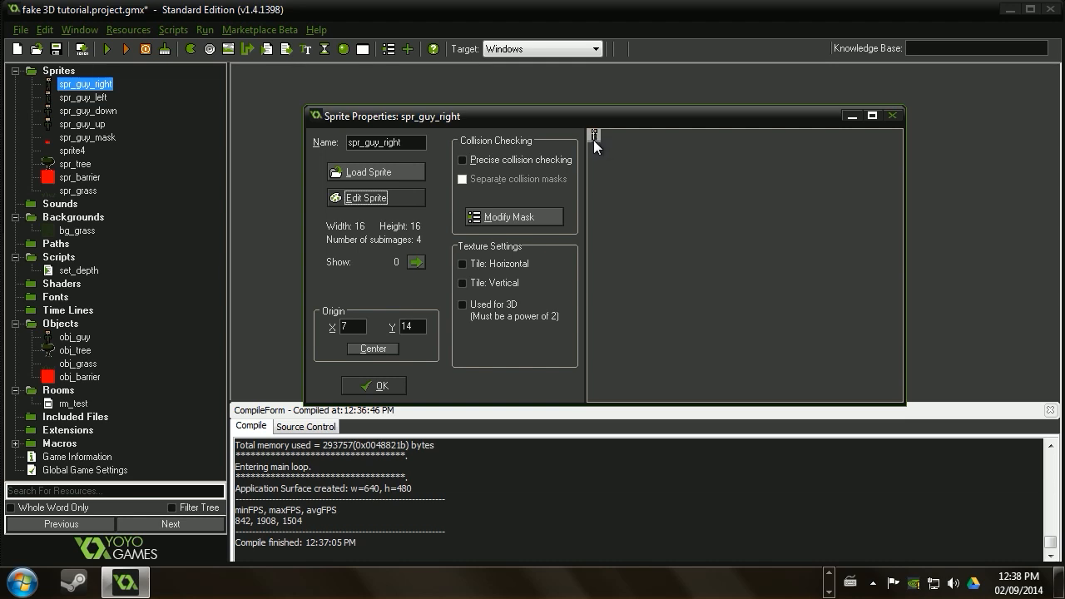
left_click(373, 386)
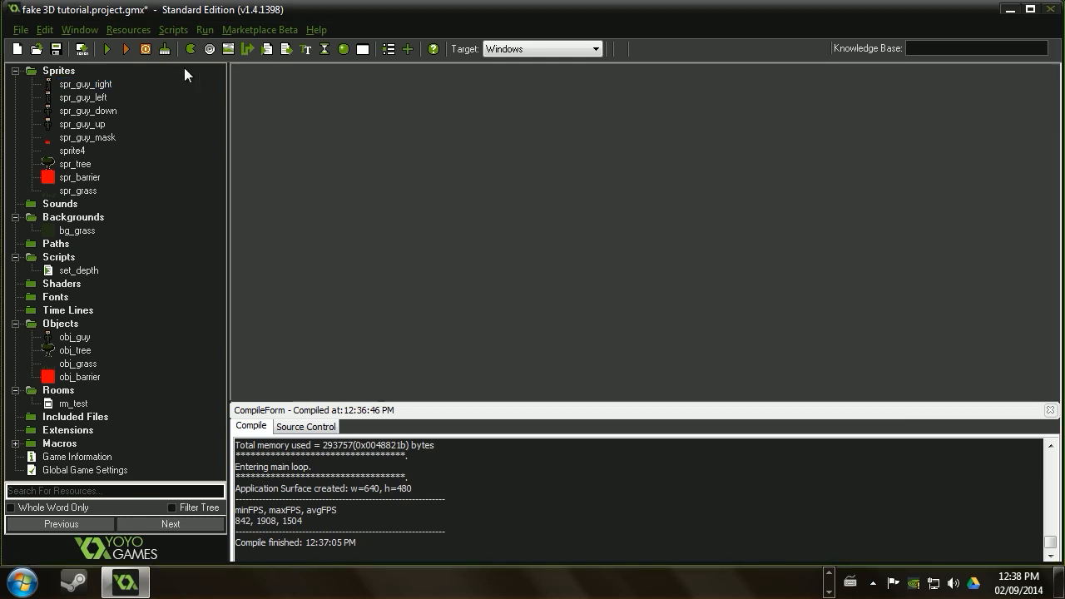
Inspect the spr_guy_mask sprite's mask image shape, enlarged.
double_click(83, 97)
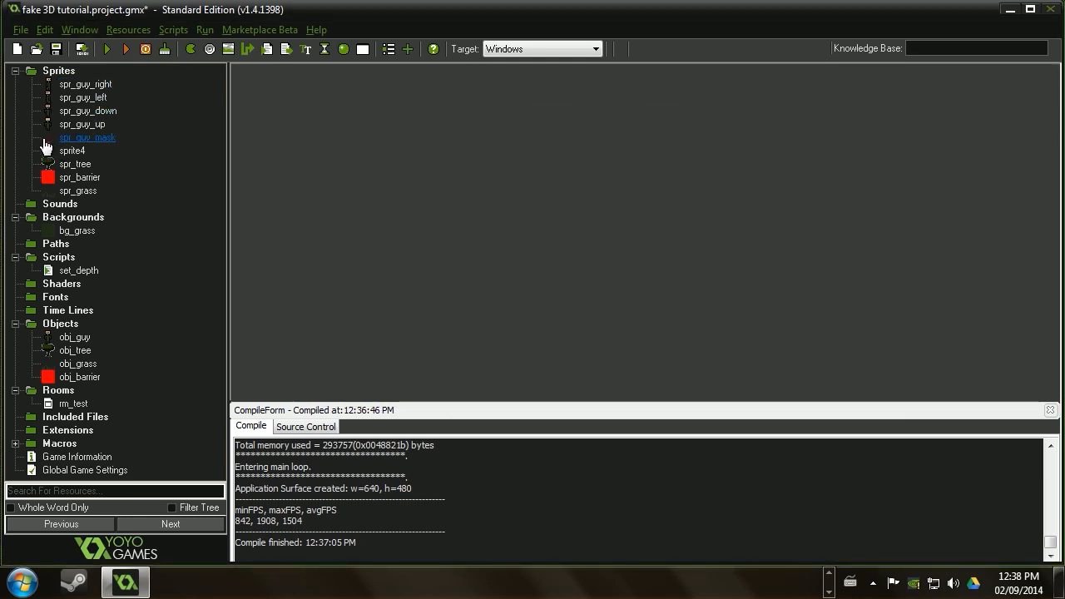
double_click(87, 137)
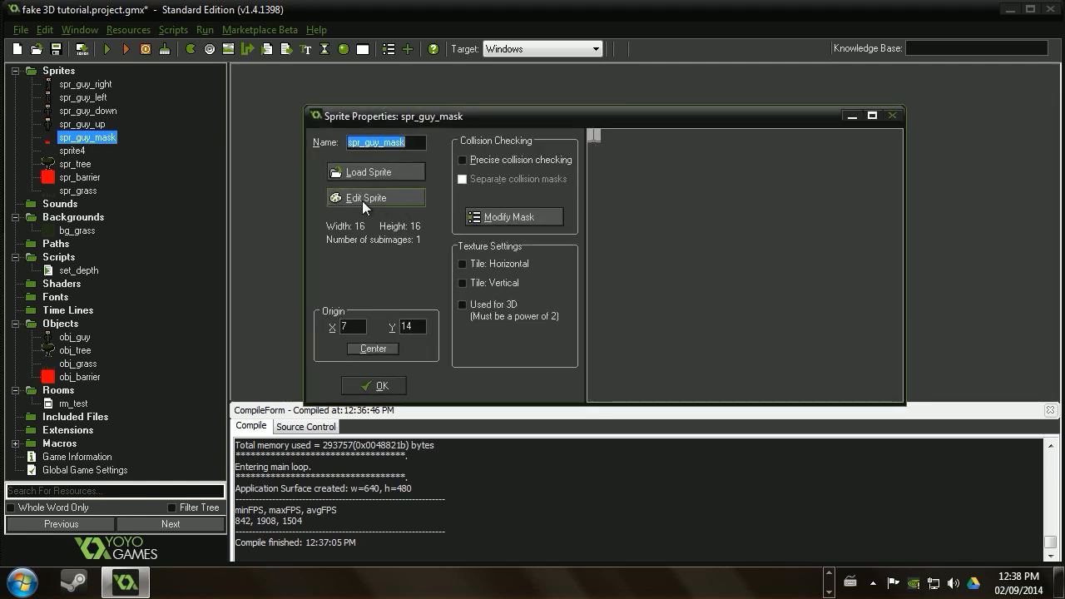
left_click(366, 196)
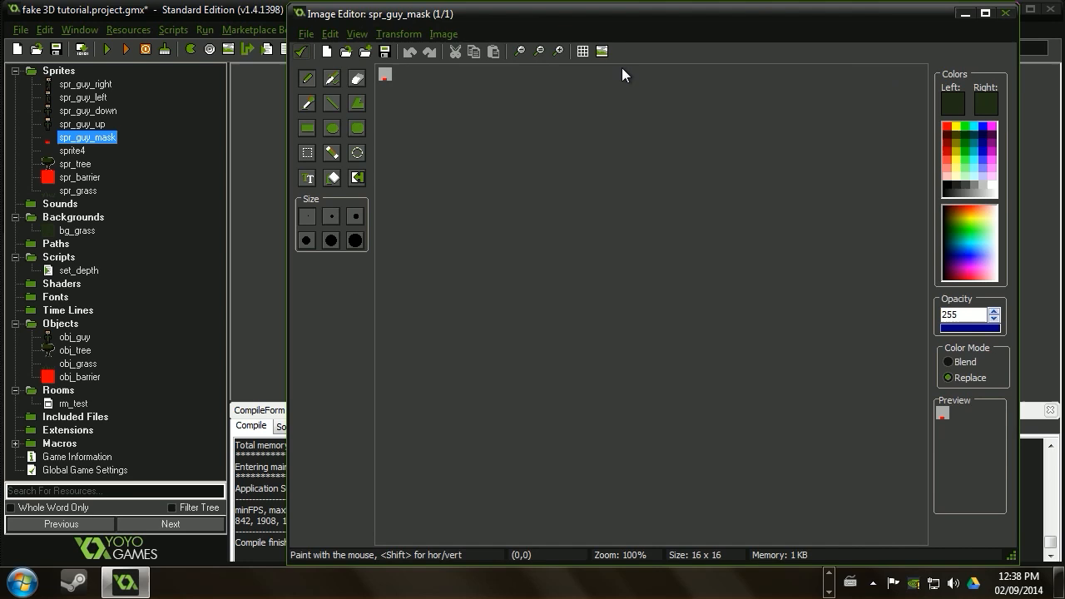
left_click(559, 51)
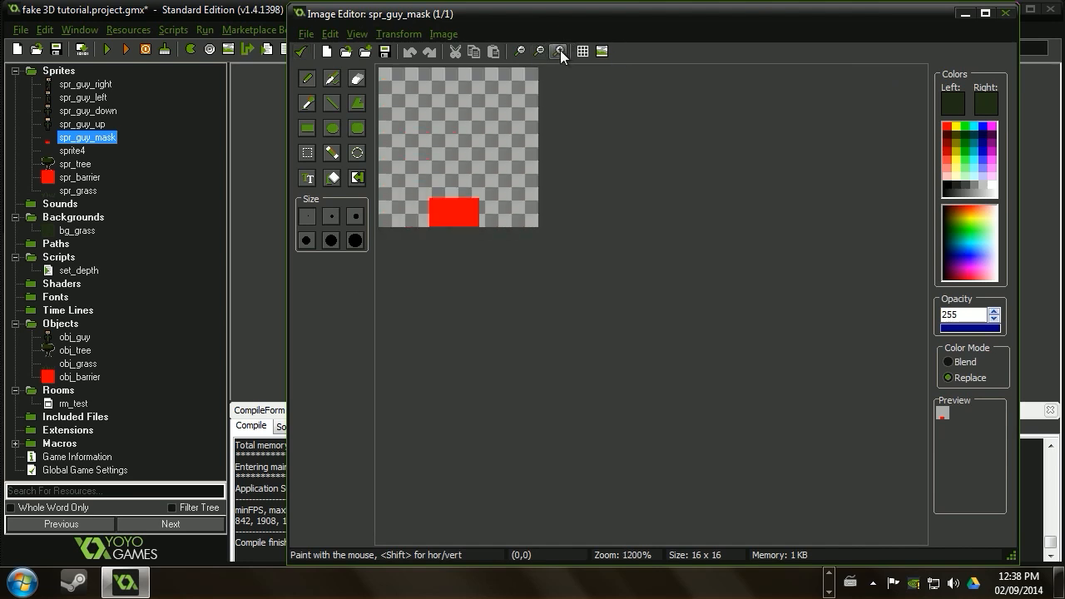
left_click(559, 50)
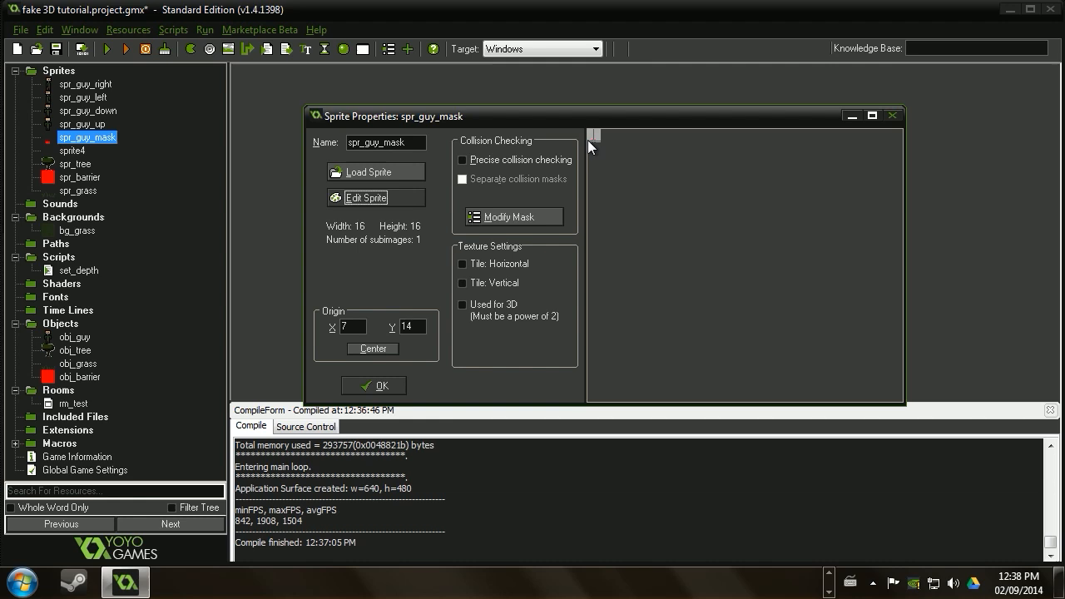
mouse_move(533, 218)
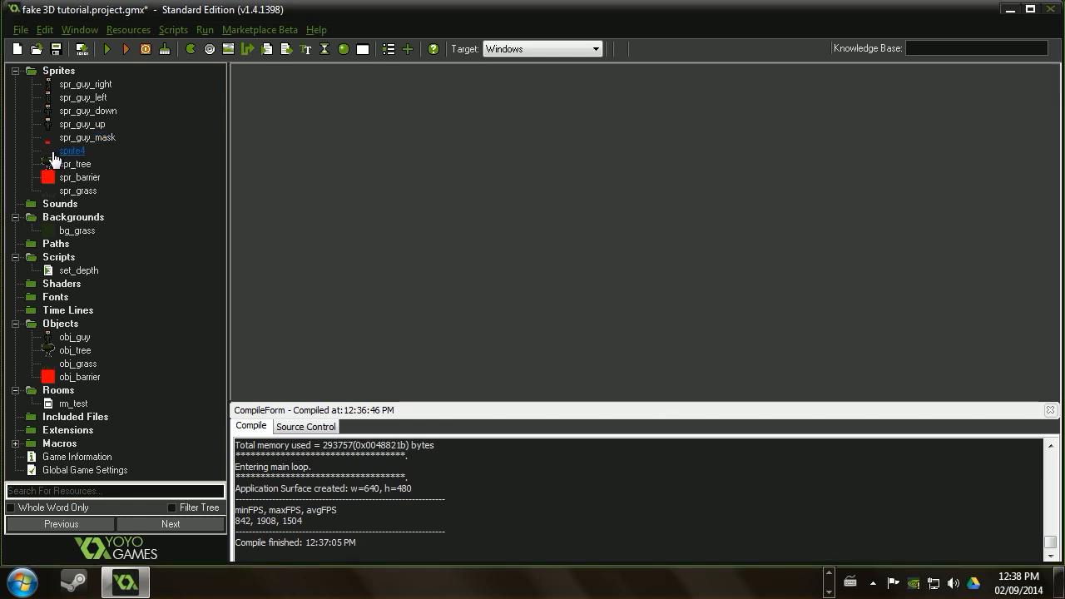
Look over the spr_tree sprite and its frame, then dismiss it.
double_click(75, 163)
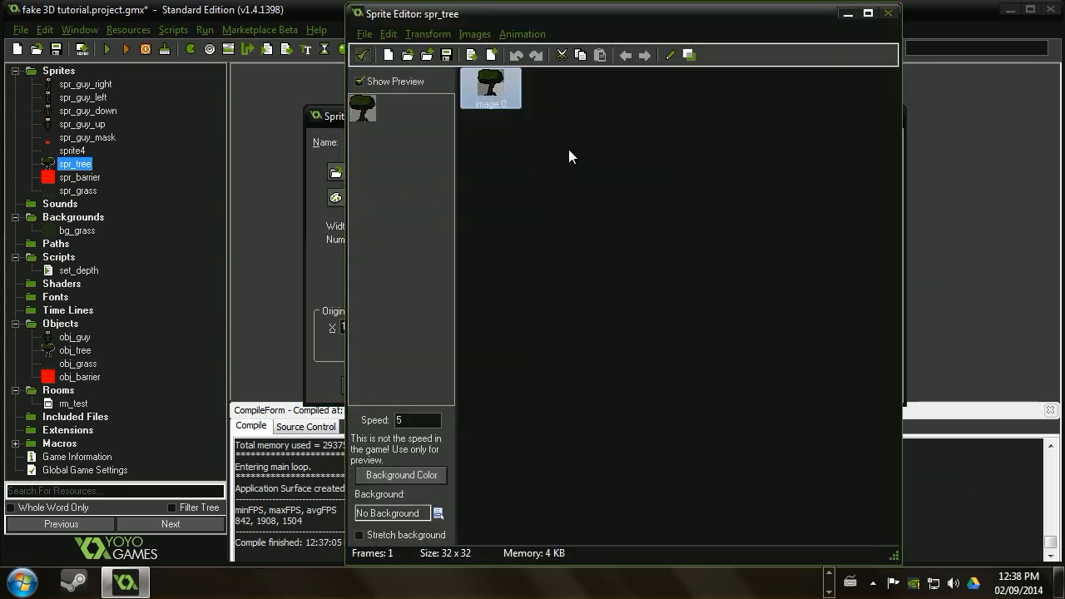
double_click(489, 86)
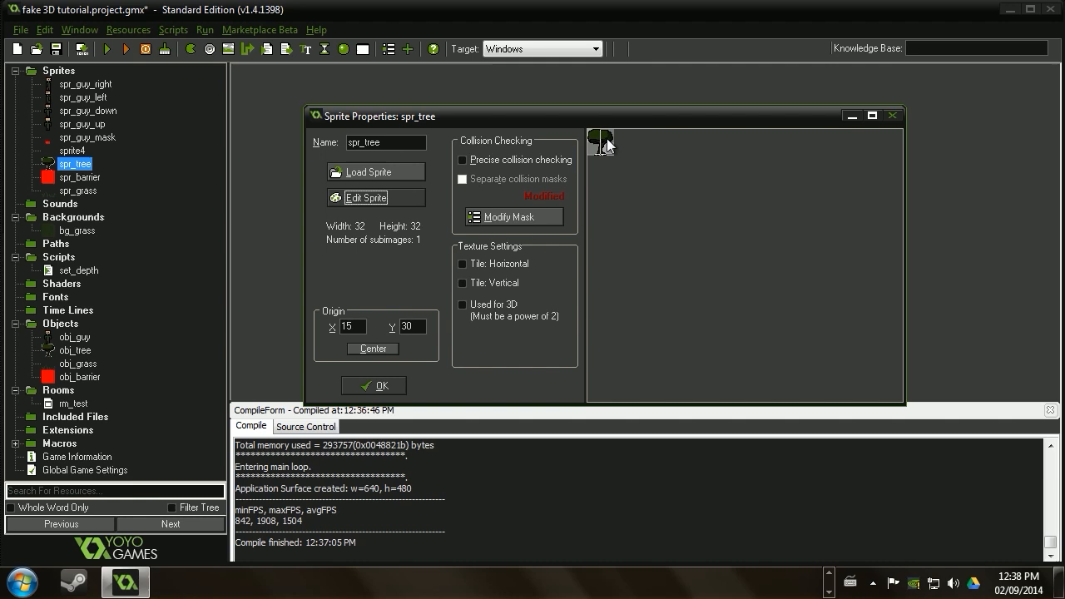
left_click(373, 386)
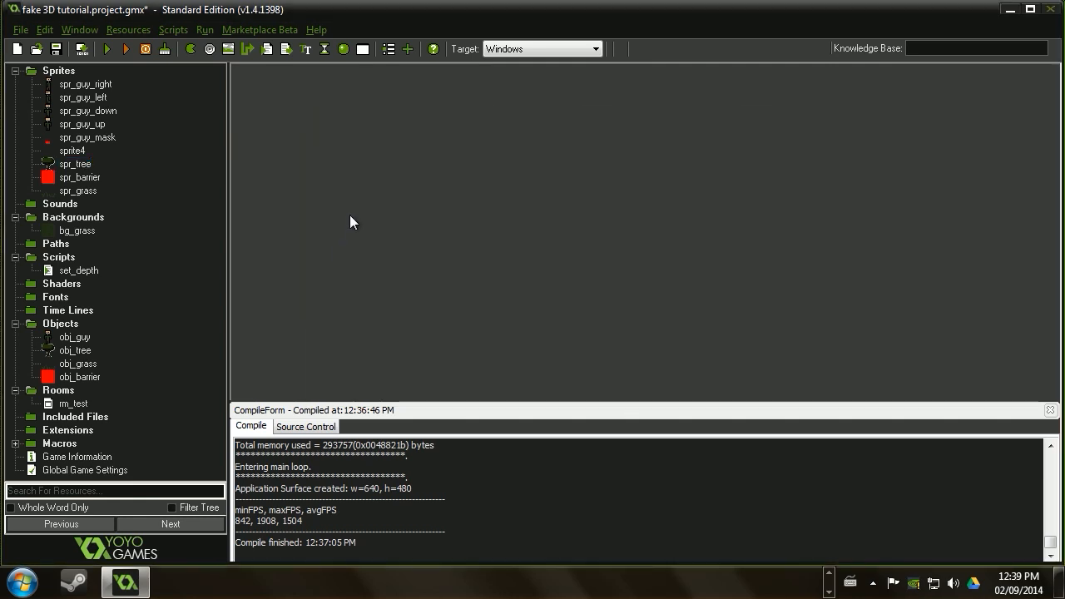
mouse_move(107, 224)
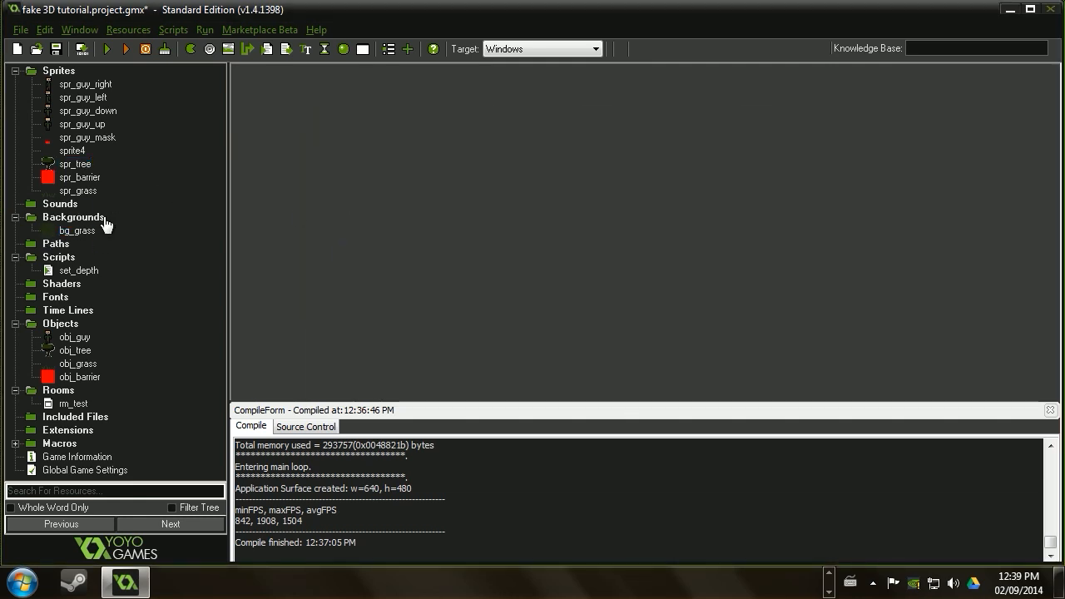
Collapse the sprite list and review obj_guy's Create-event init character code.
left_click(17, 70)
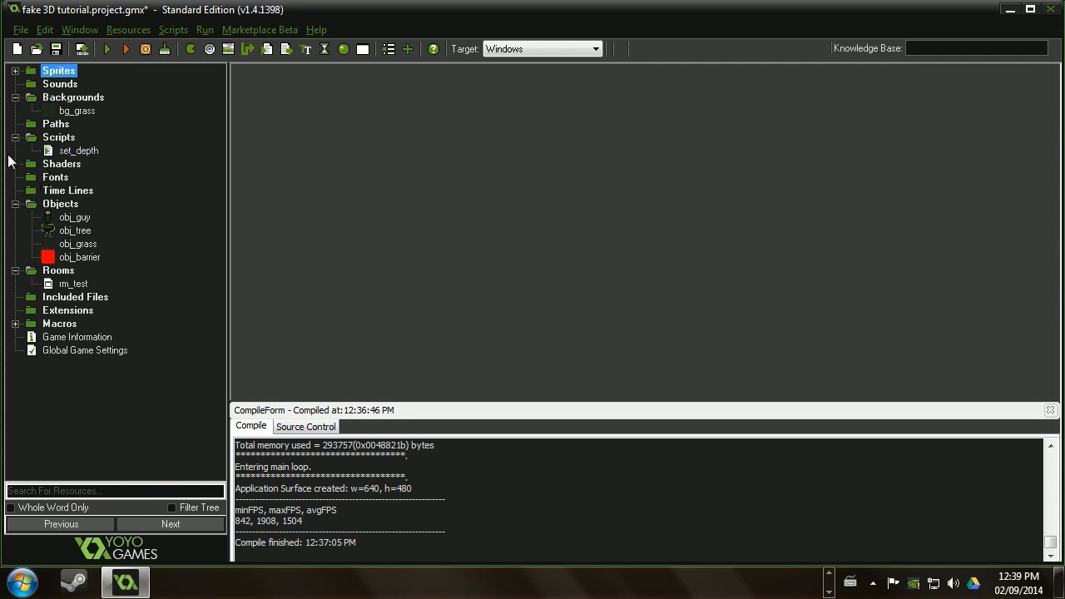
left_click(75, 216)
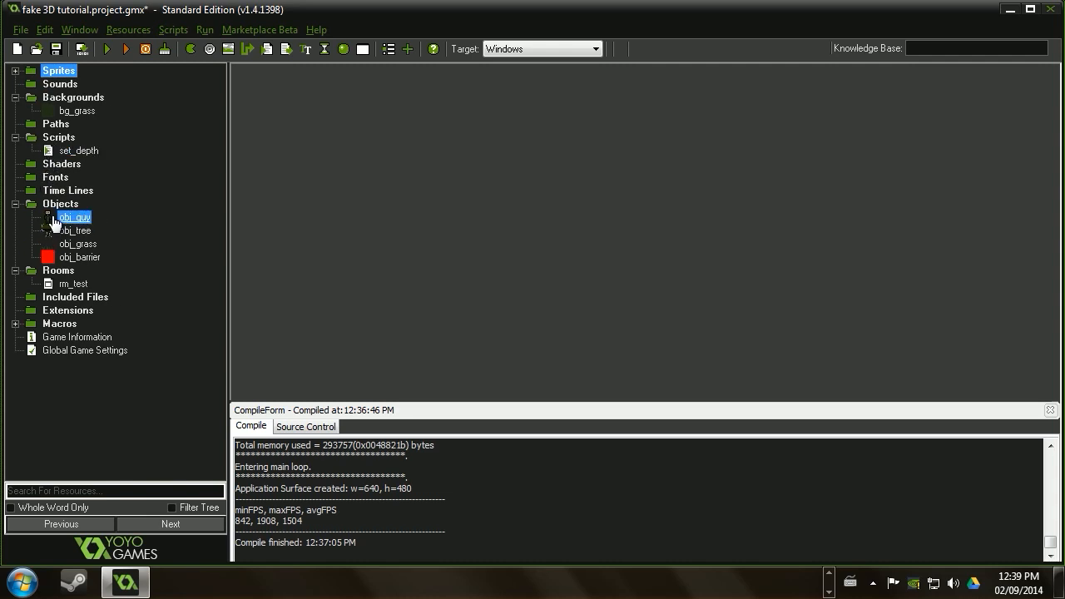
double_click(75, 216)
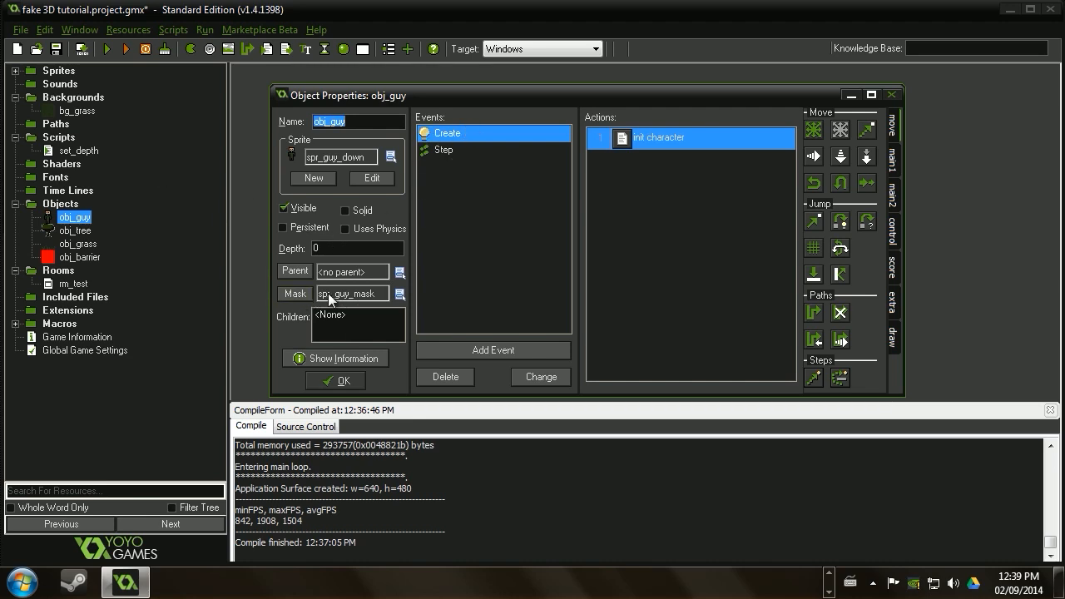
mouse_move(389, 298)
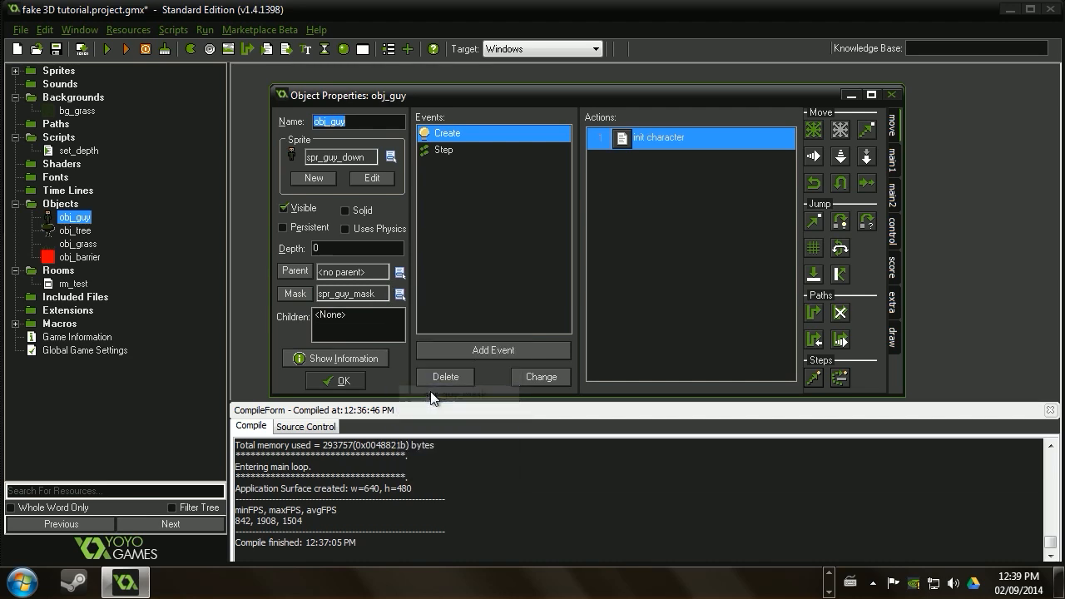
double_click(657, 137)
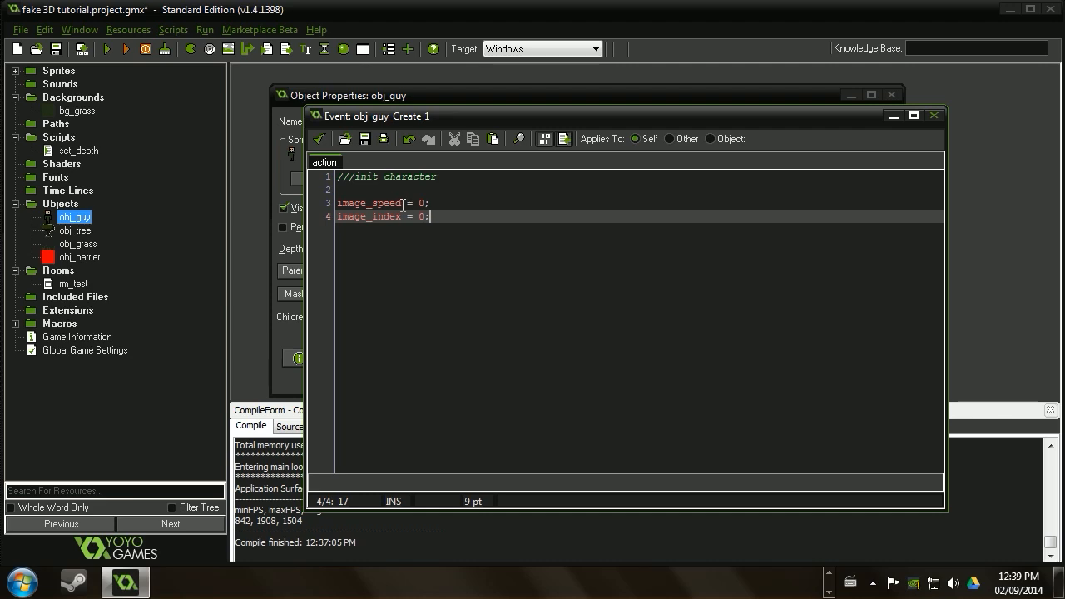
left_click(932, 117)
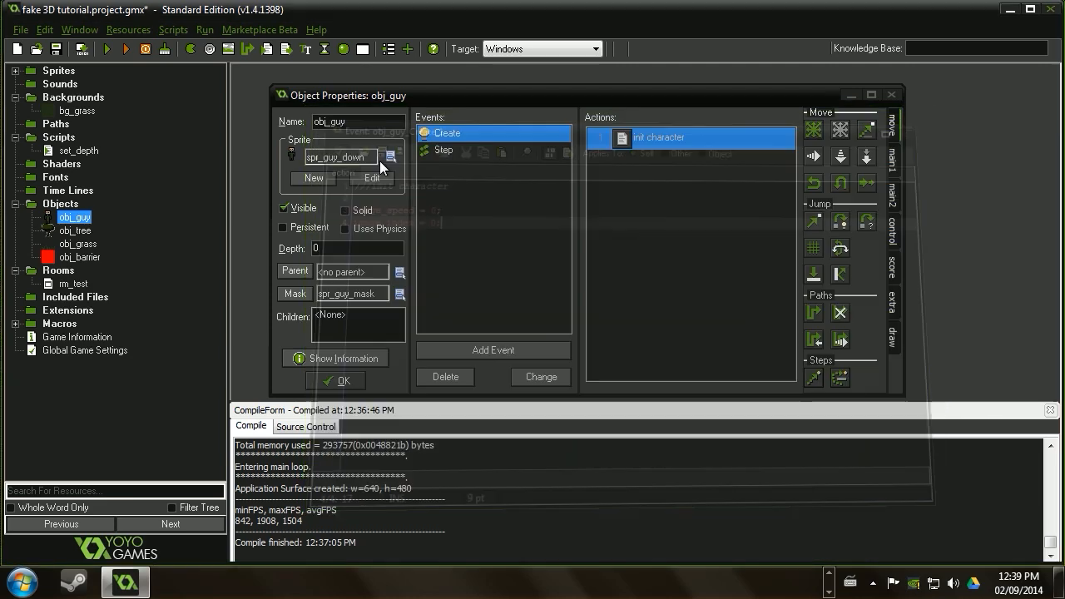
Inspect spr_guy_down's first frame zoomed in from obj_guy, without changes.
left_click(391, 156)
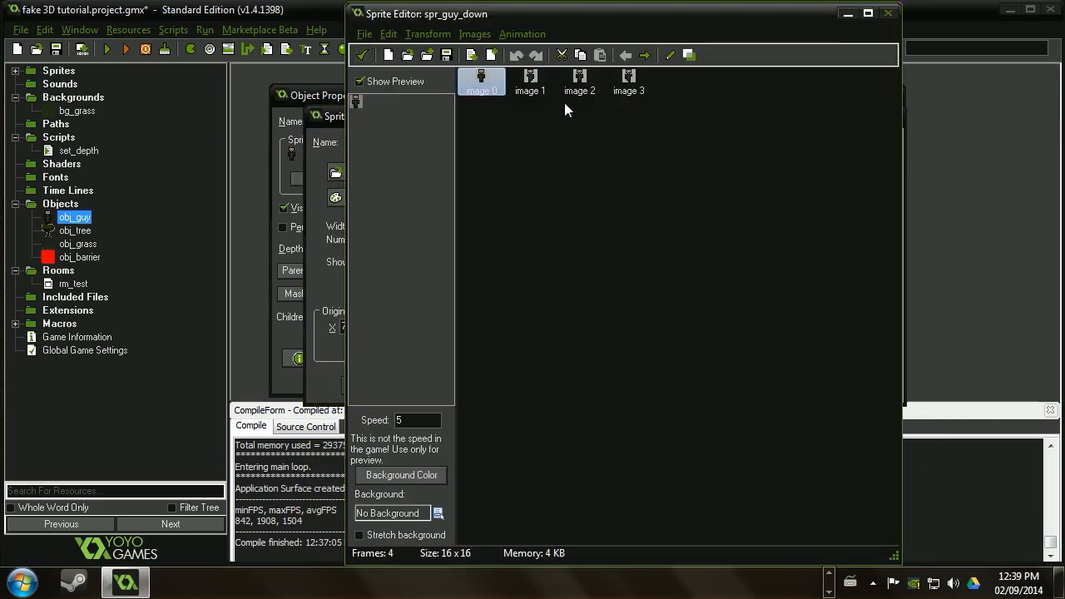
double_click(481, 80)
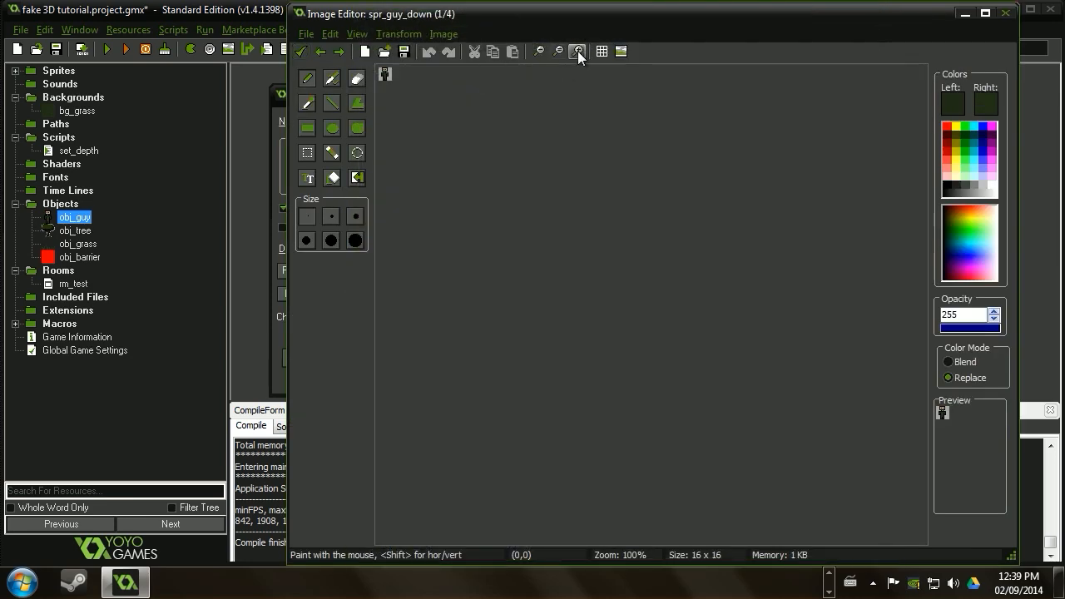
left_click(579, 51)
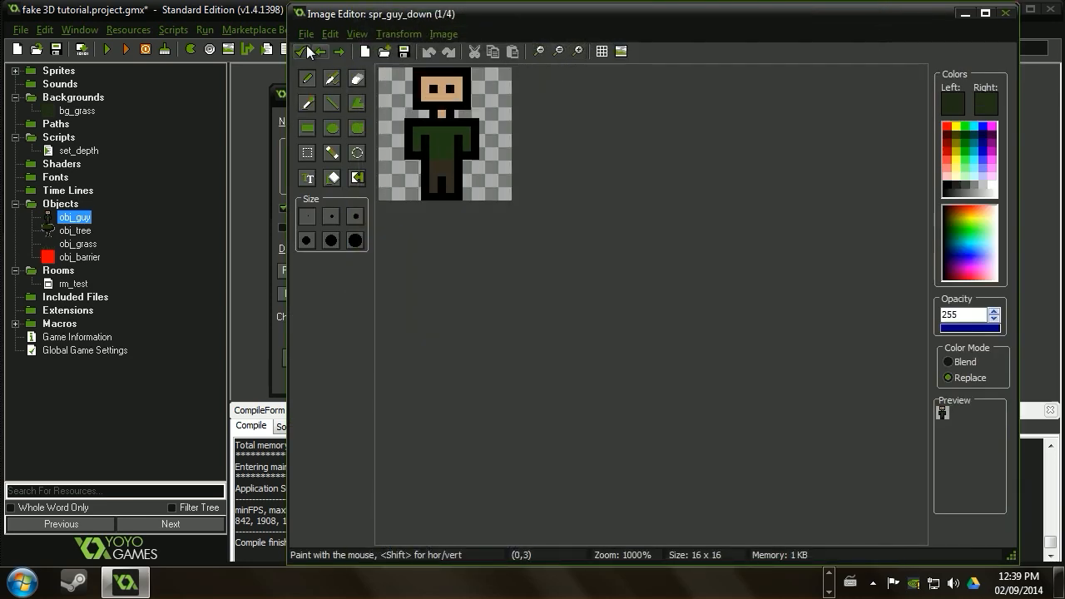
left_click(300, 50)
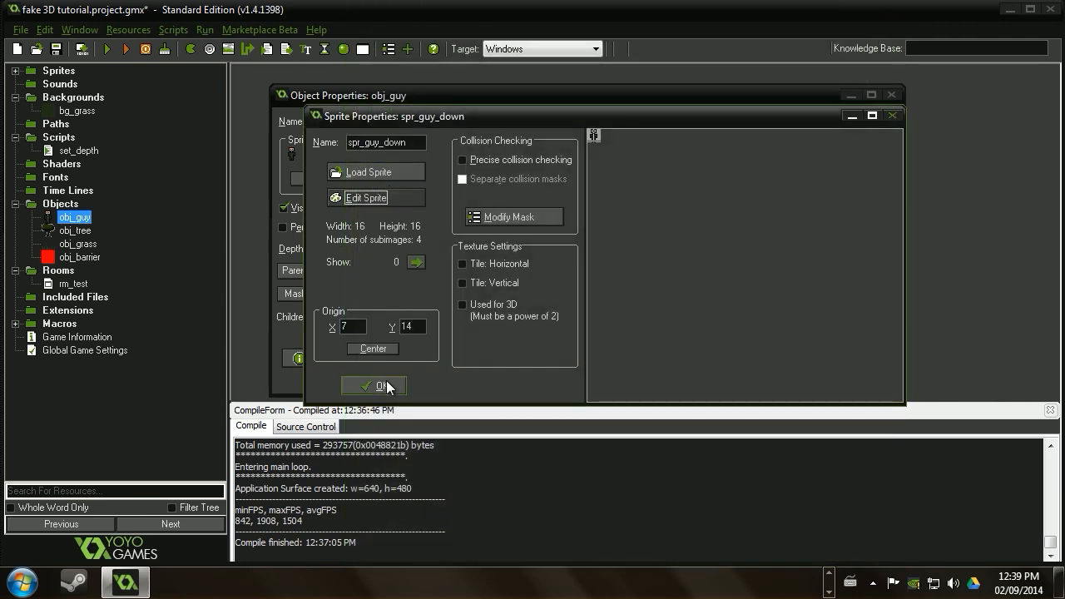
left_click(373, 386)
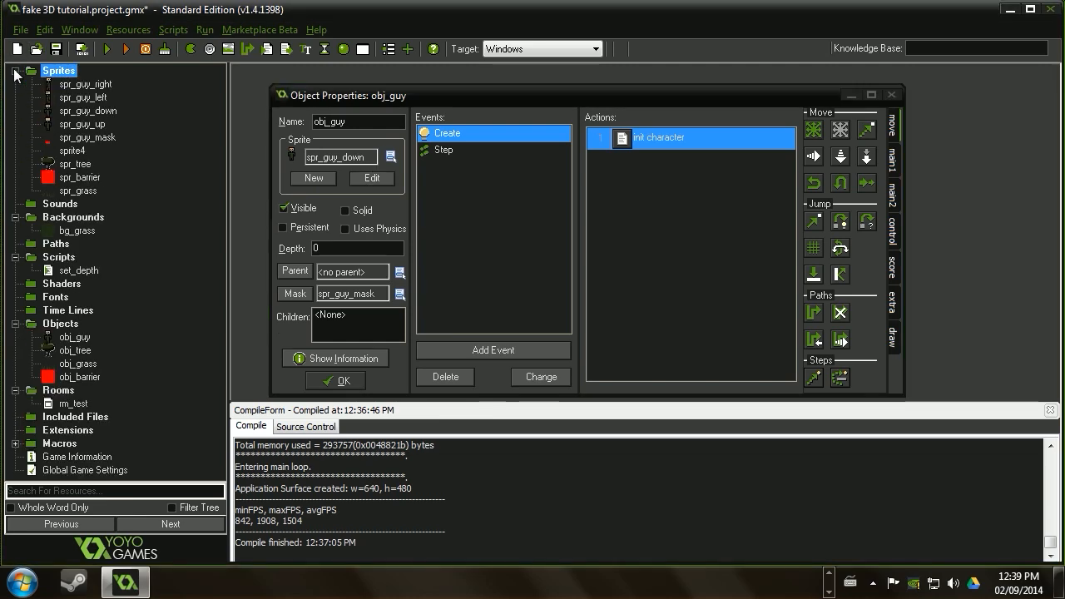
Review obj_guy's Step 'move and set depth' code in an enlarged editor.
double_click(443, 150)
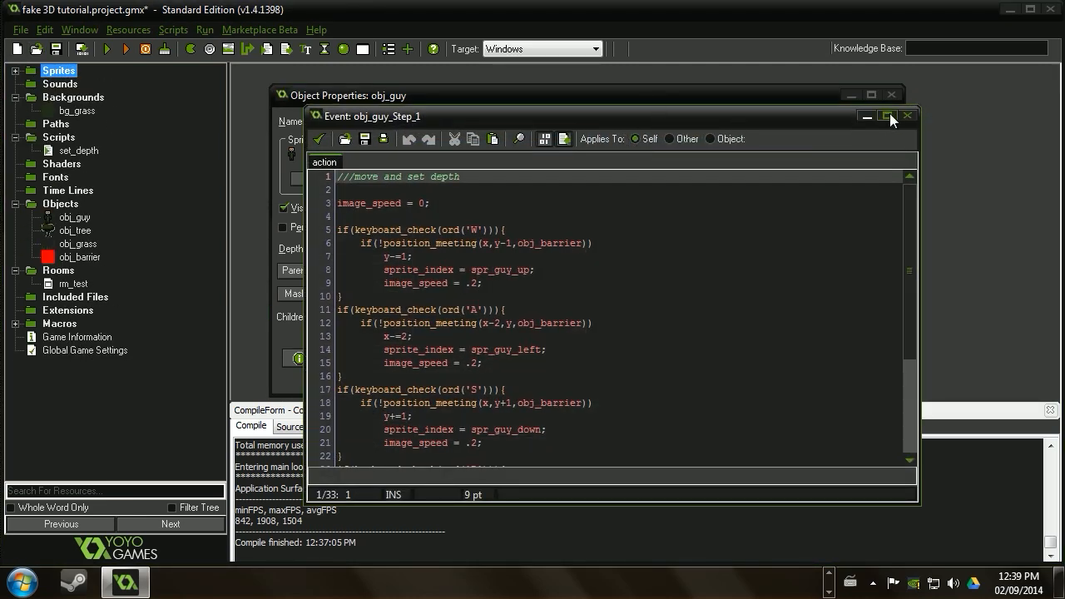
left_click(887, 117)
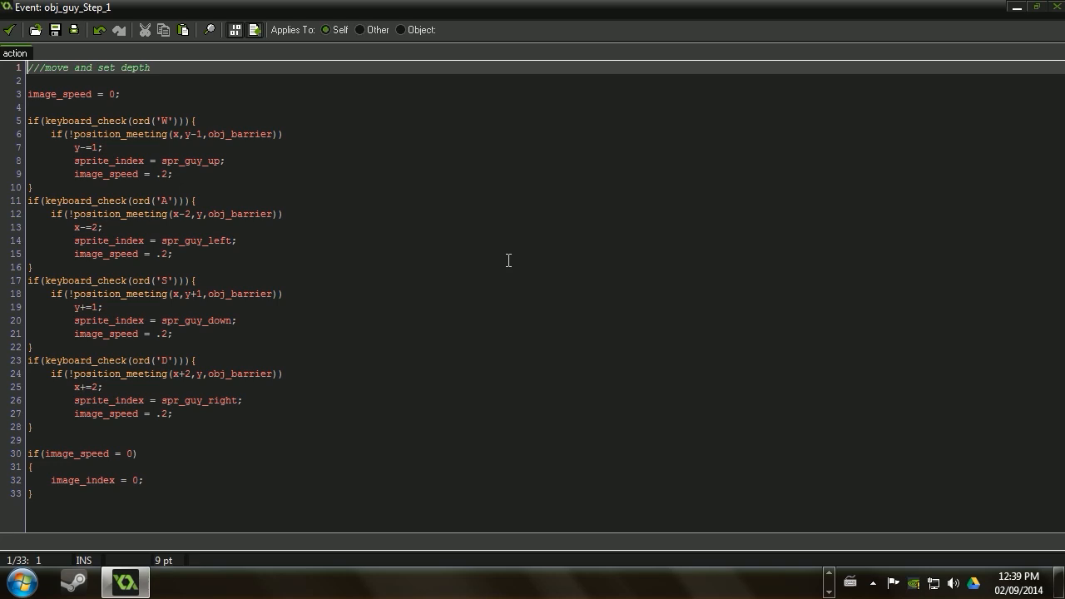
mouse_move(962, 162)
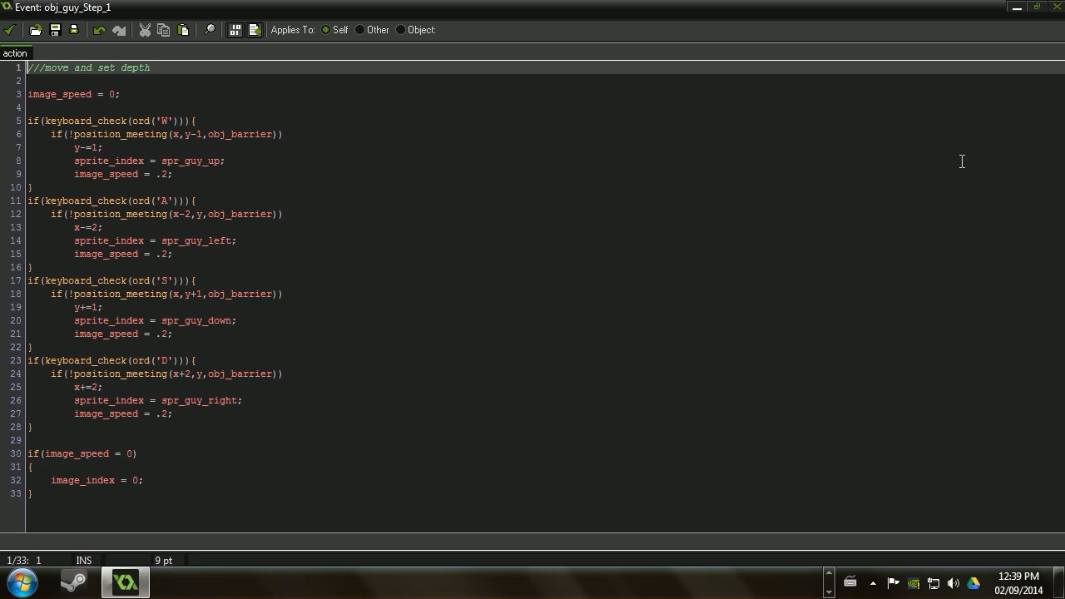
mouse_move(862, 173)
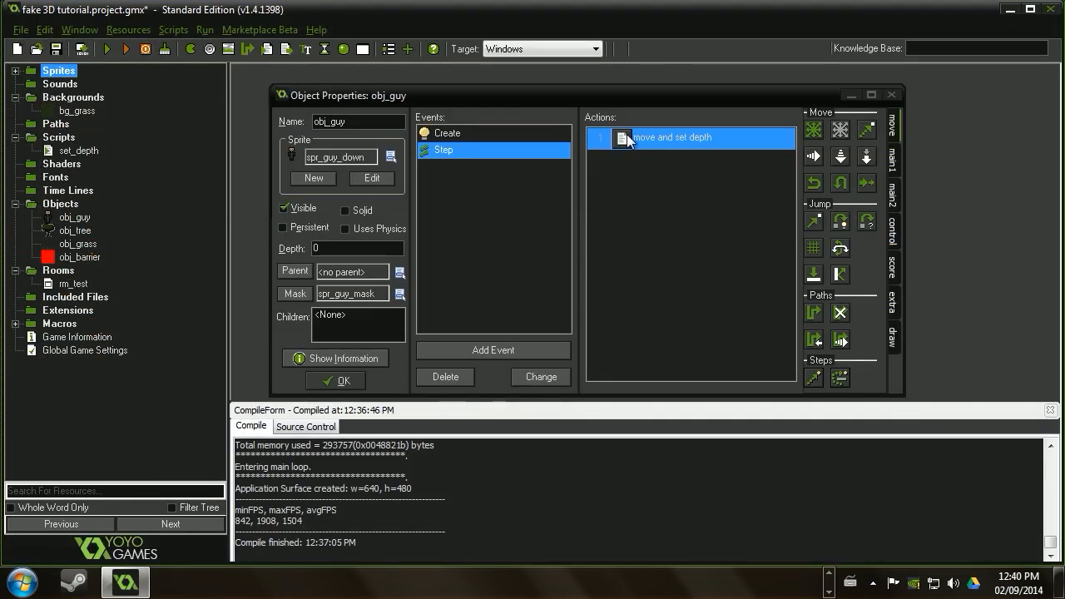
double_click(674, 137)
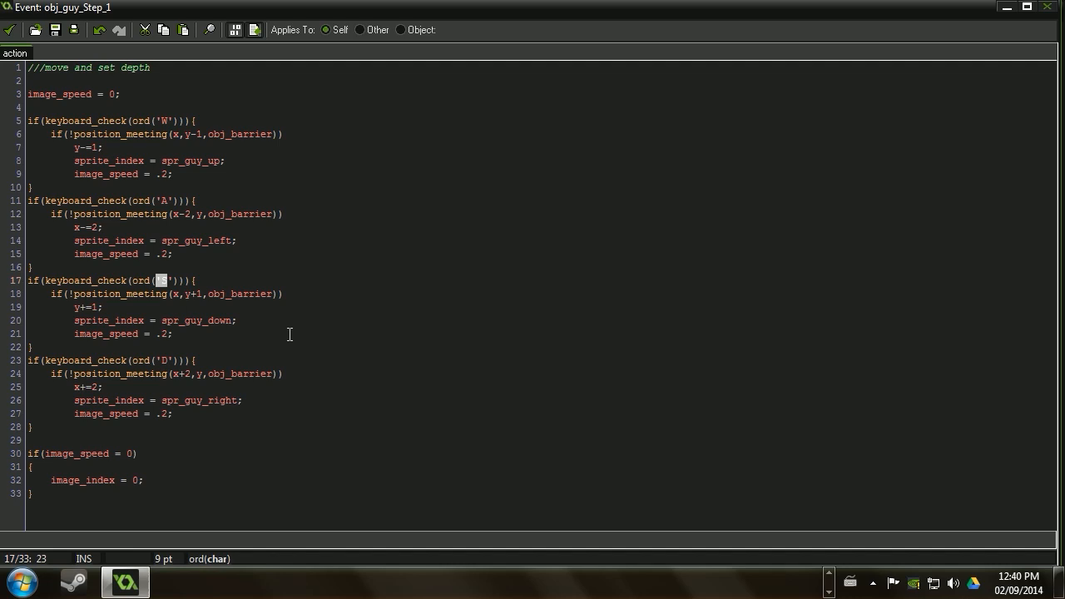
type("S")
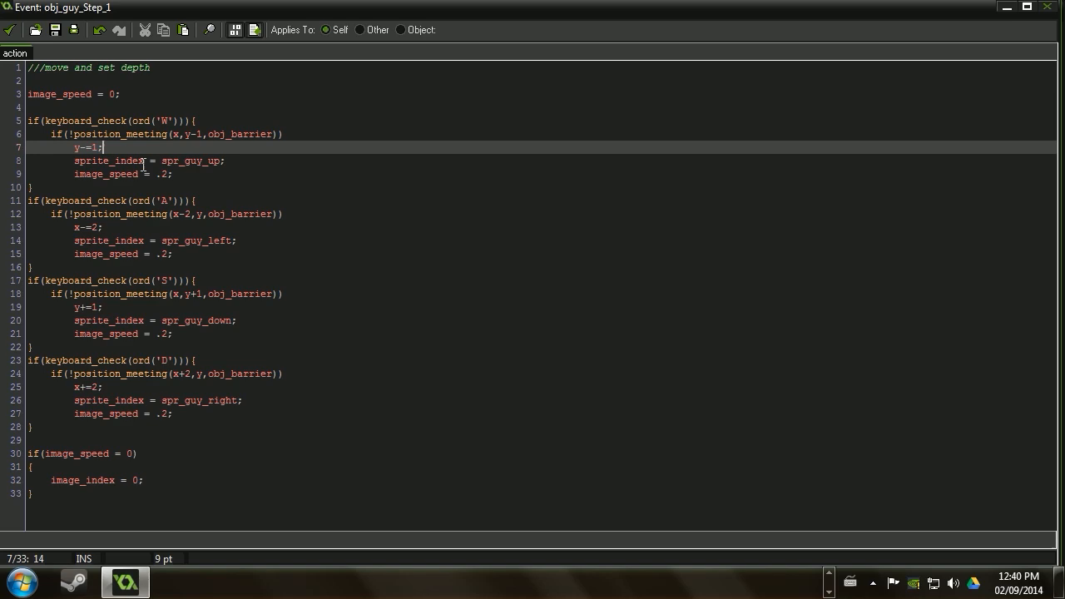
mouse_move(533, 136)
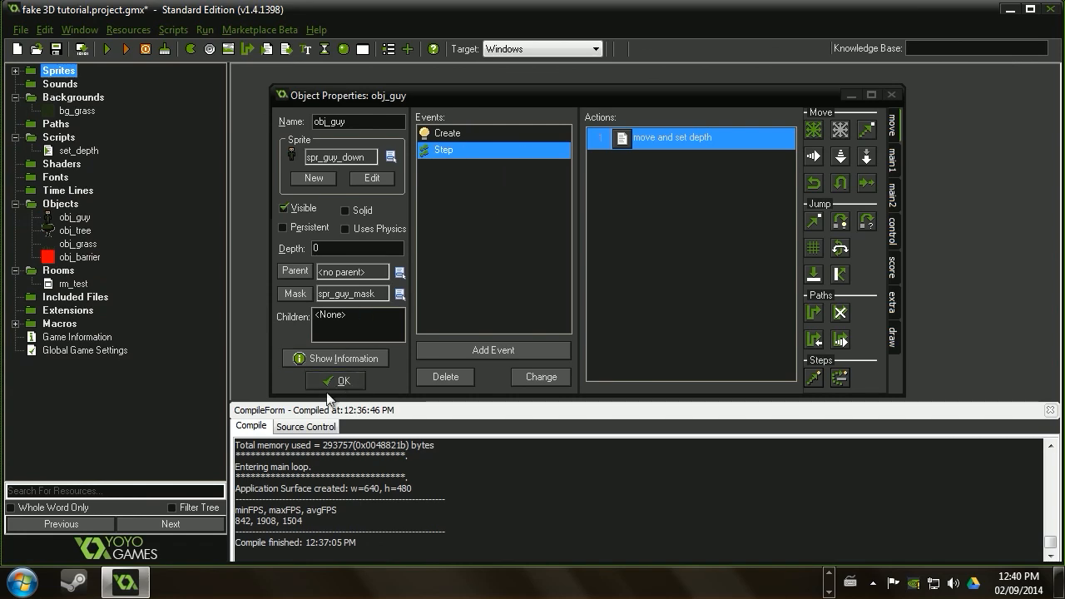
Check obj_tree's properties and obj_guy's Step code again, then run the game with F5.
left_click(342, 379)
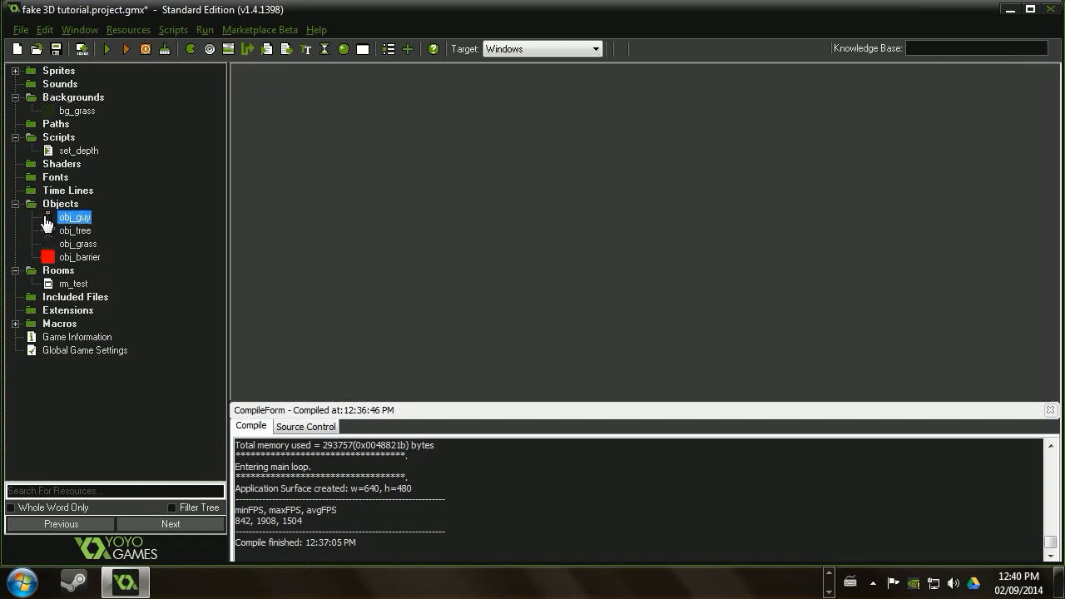
double_click(75, 216)
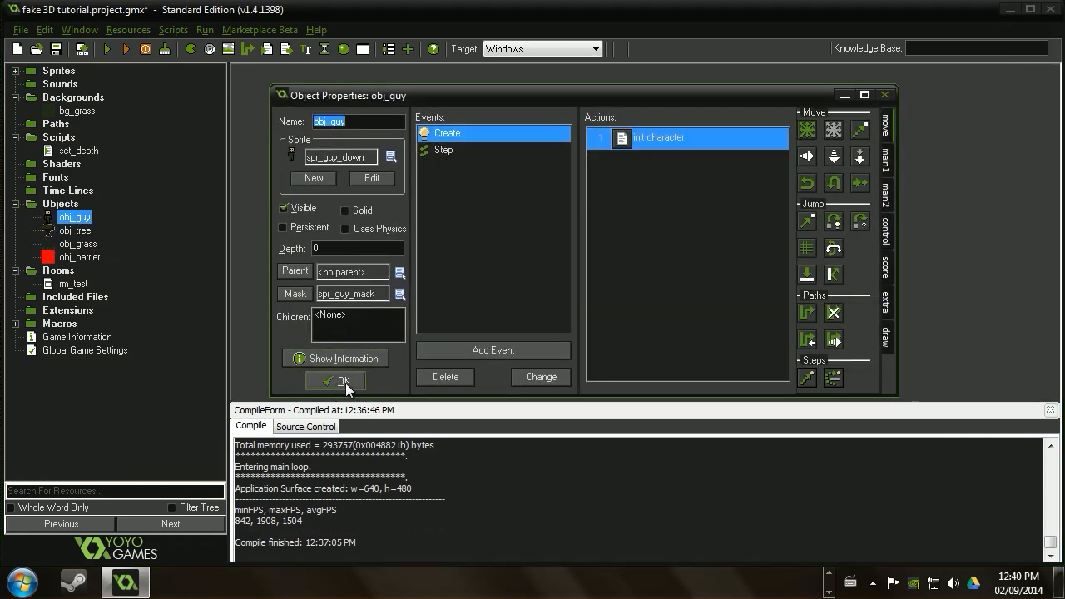
double_click(75, 230)
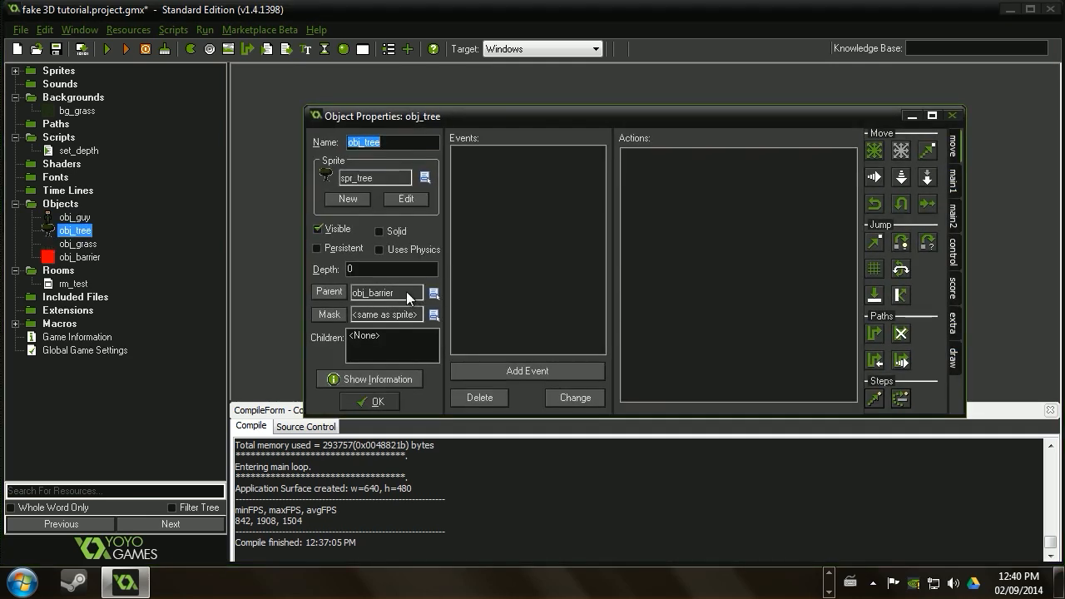
left_click(386, 293)
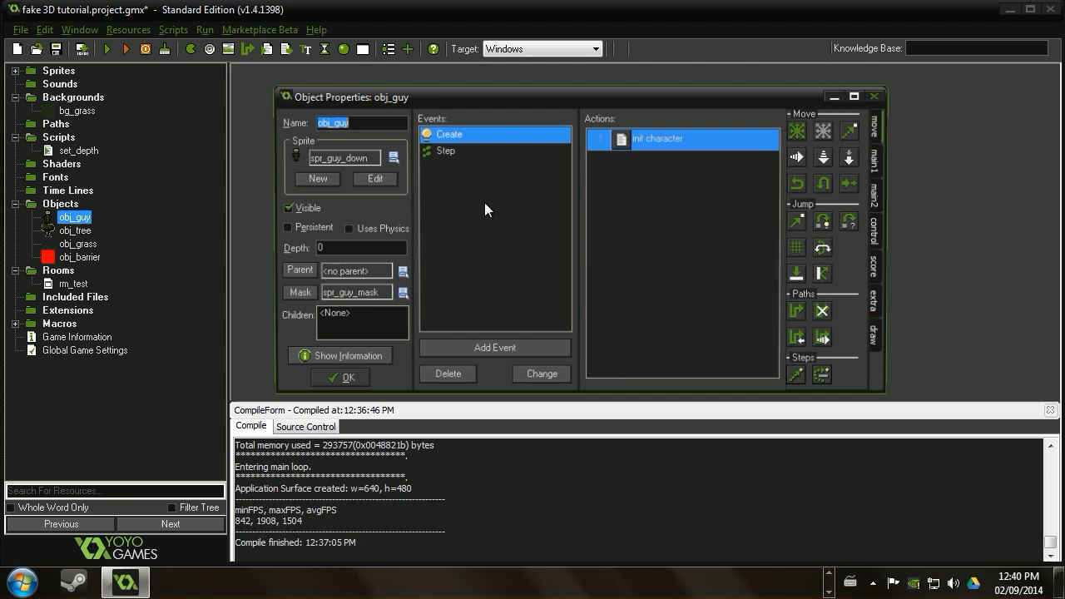
double_click(446, 150)
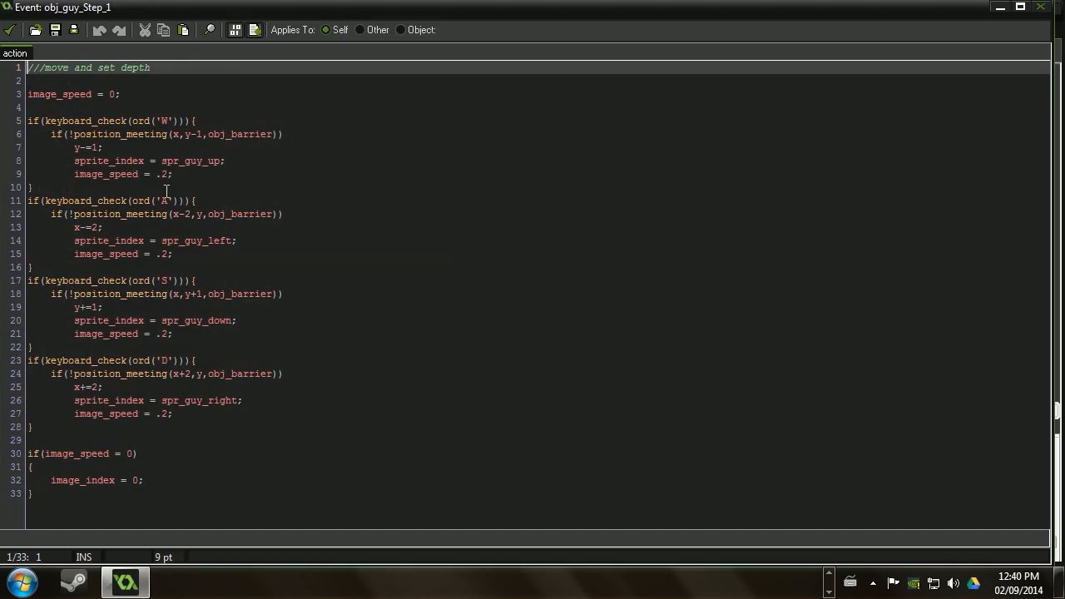
left_click(167, 213)
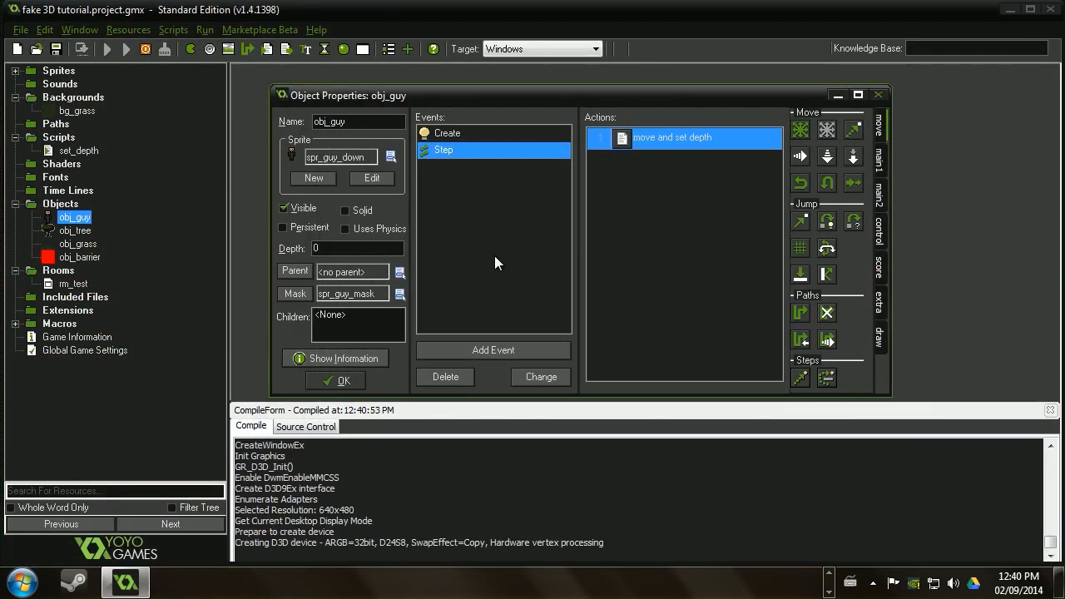
left_click(107, 48)
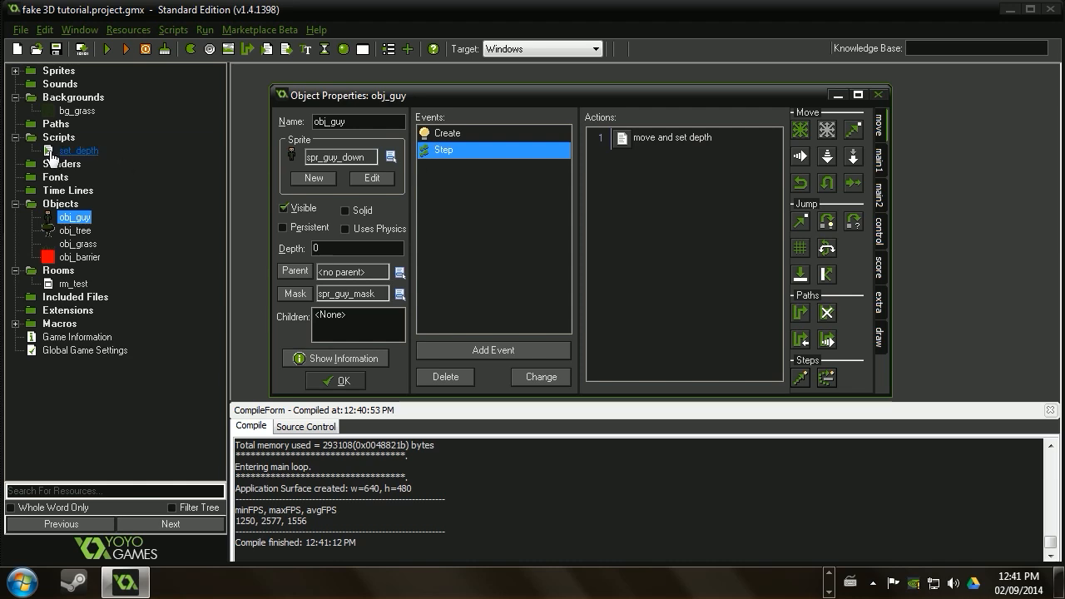
Recreate the set_depth script with a '/// set_depth()' header and 'depth = -y'.
right_click(76, 150)
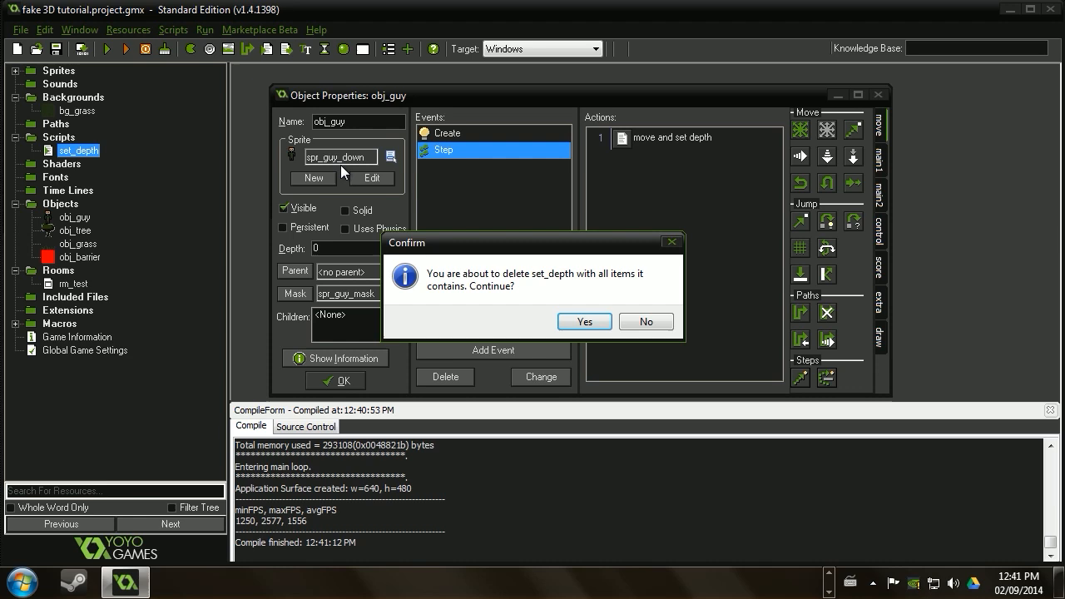
left_click(585, 322)
type("set_depth")
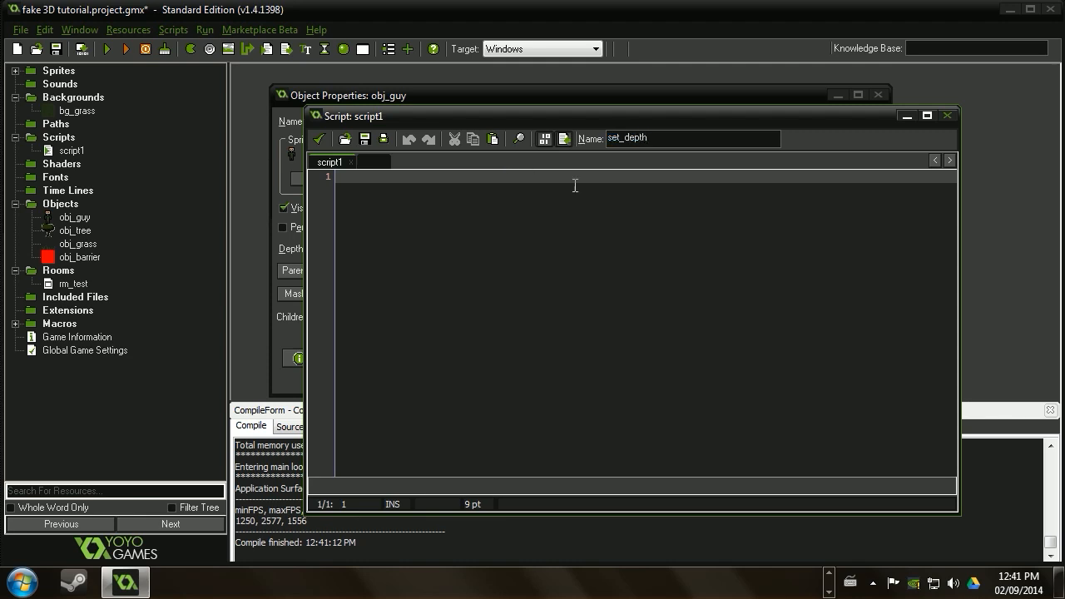
type("///")
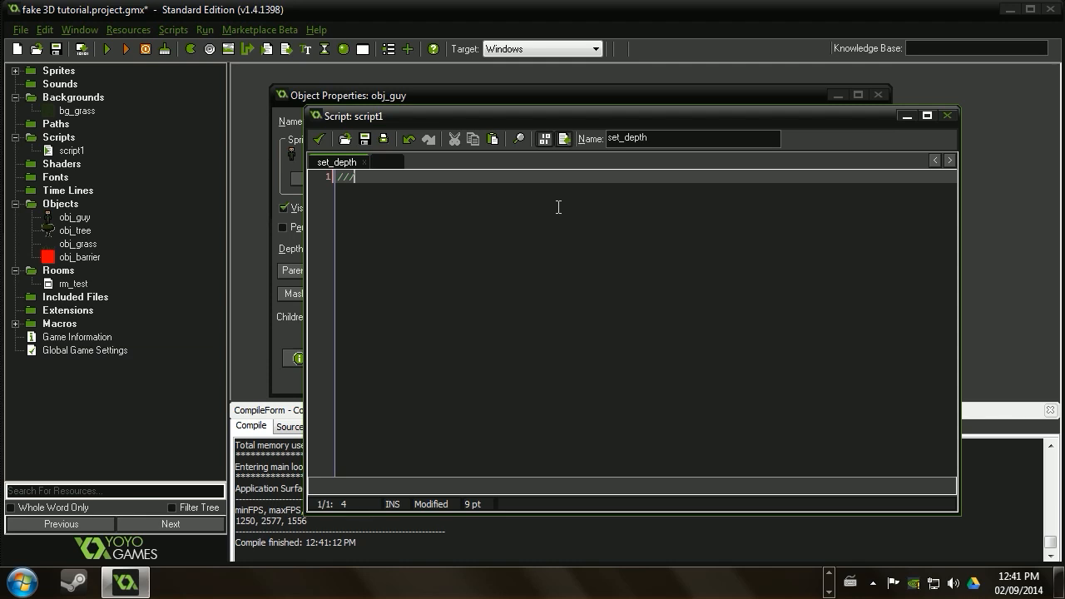
type("set")
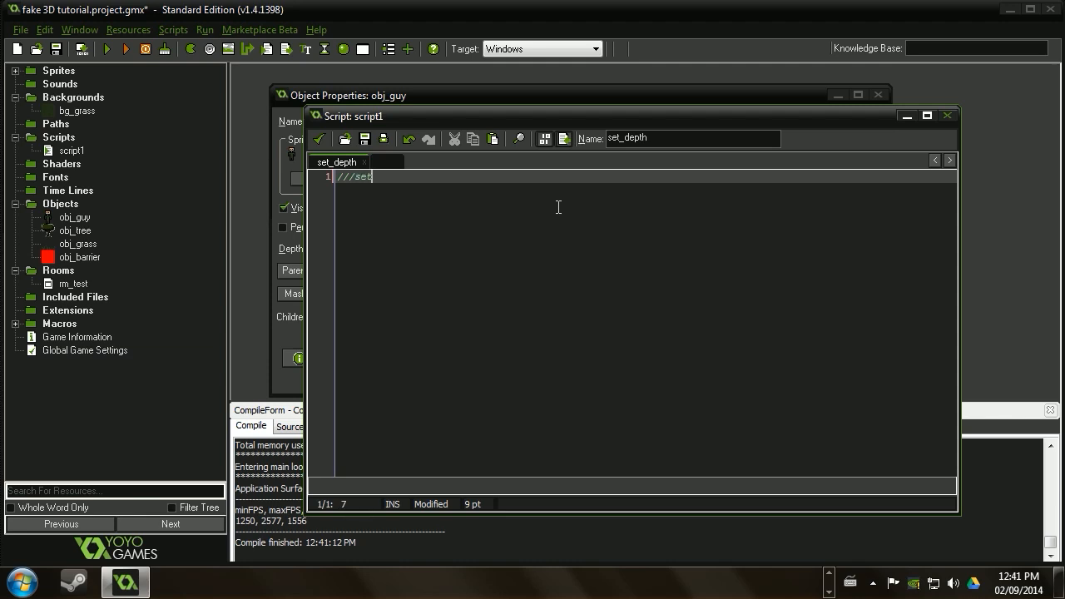
type("_depth(")
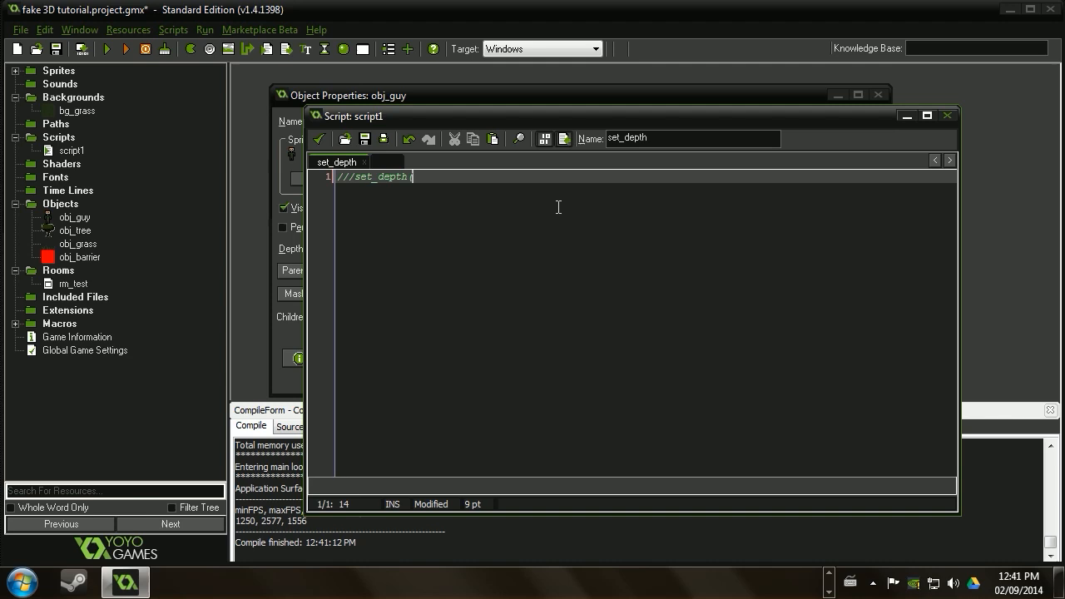
type(")")
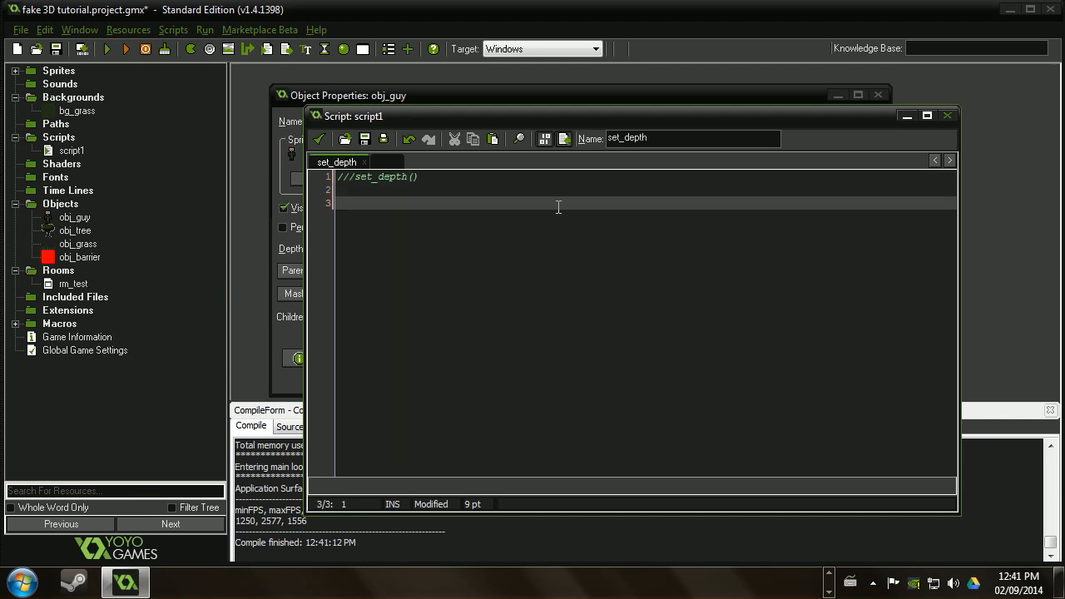
type("depth")
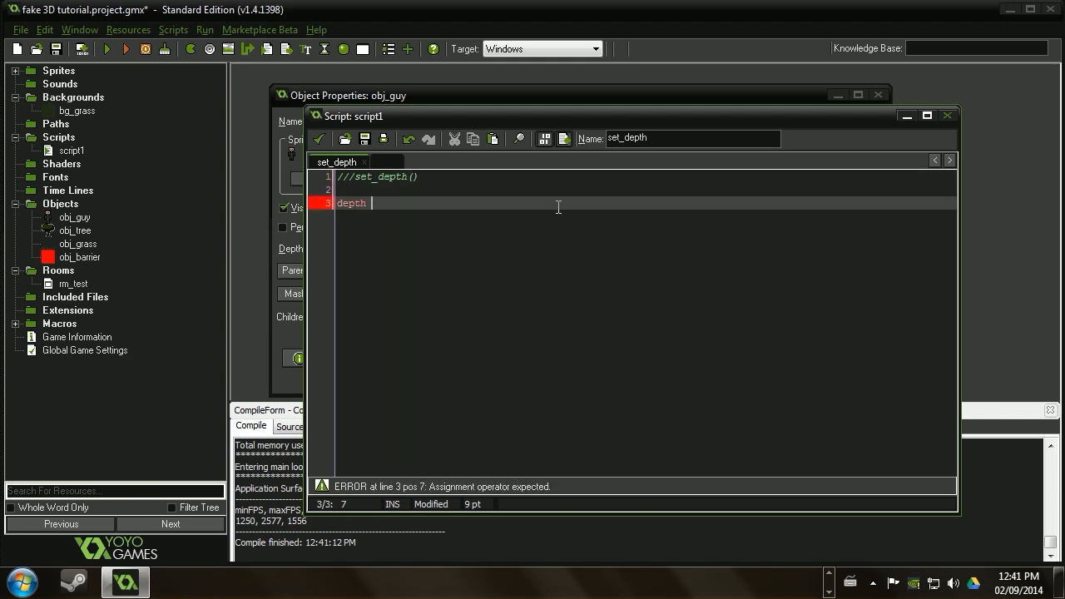
type("= -y")
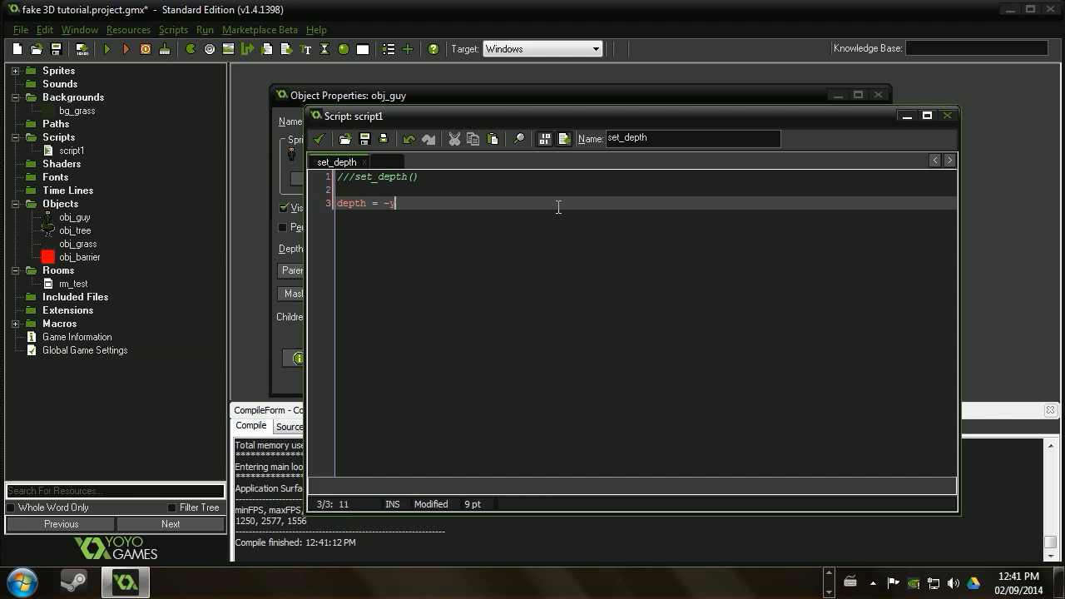
type("y")
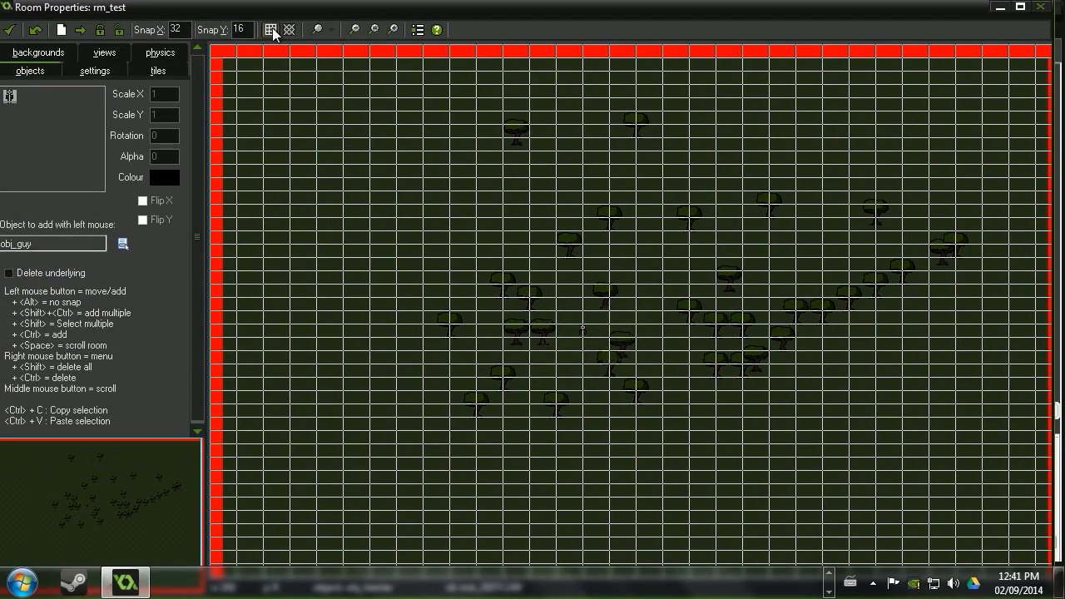
Toggle rm_test's room grid to see the tree layout, then return to the script.
left_click(269, 30)
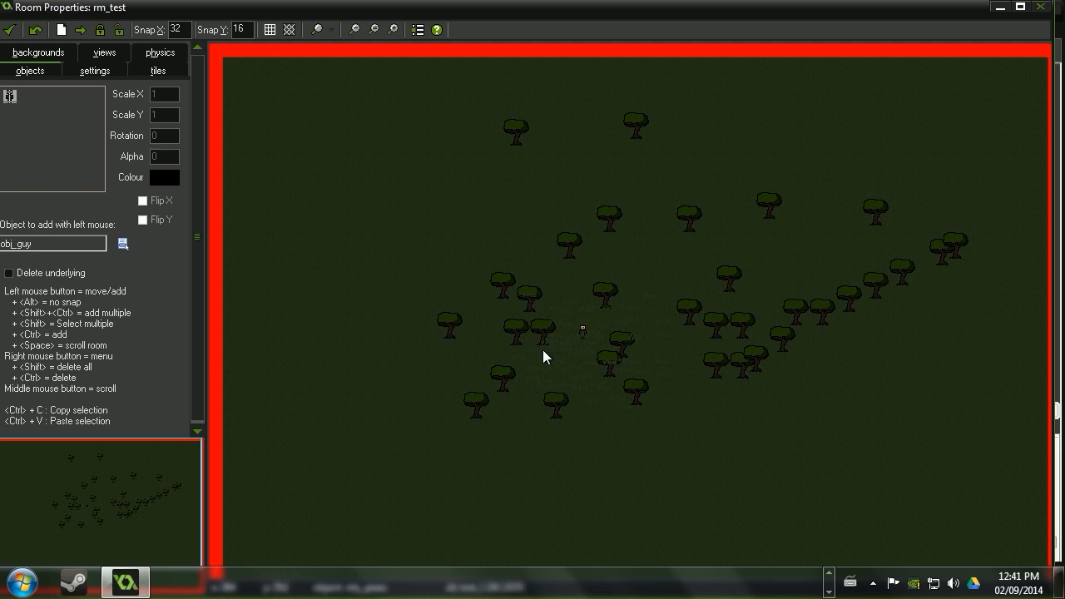
mouse_move(545, 350)
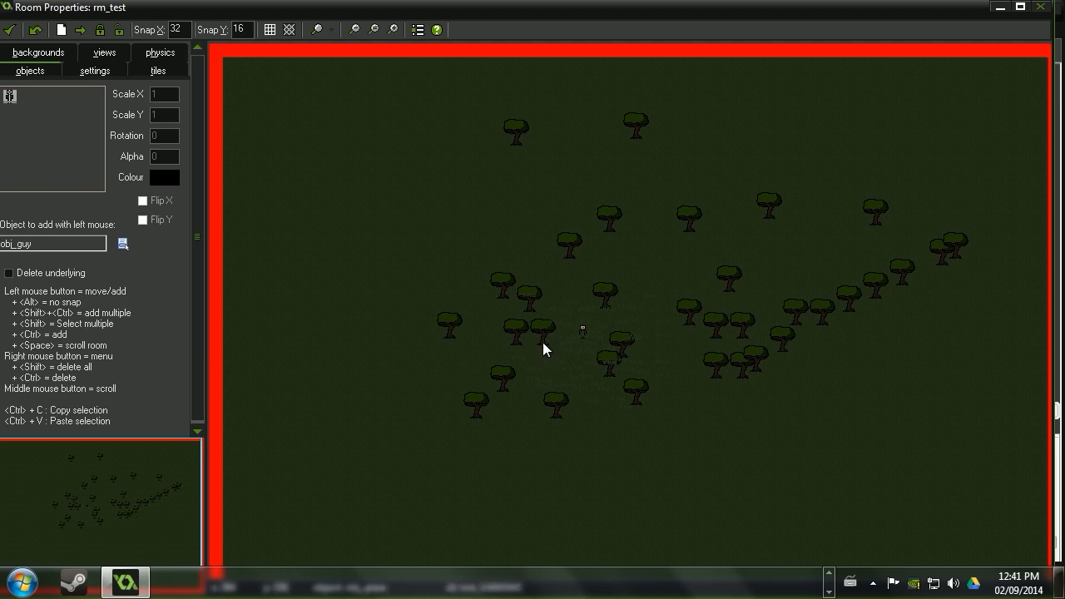
mouse_move(549, 361)
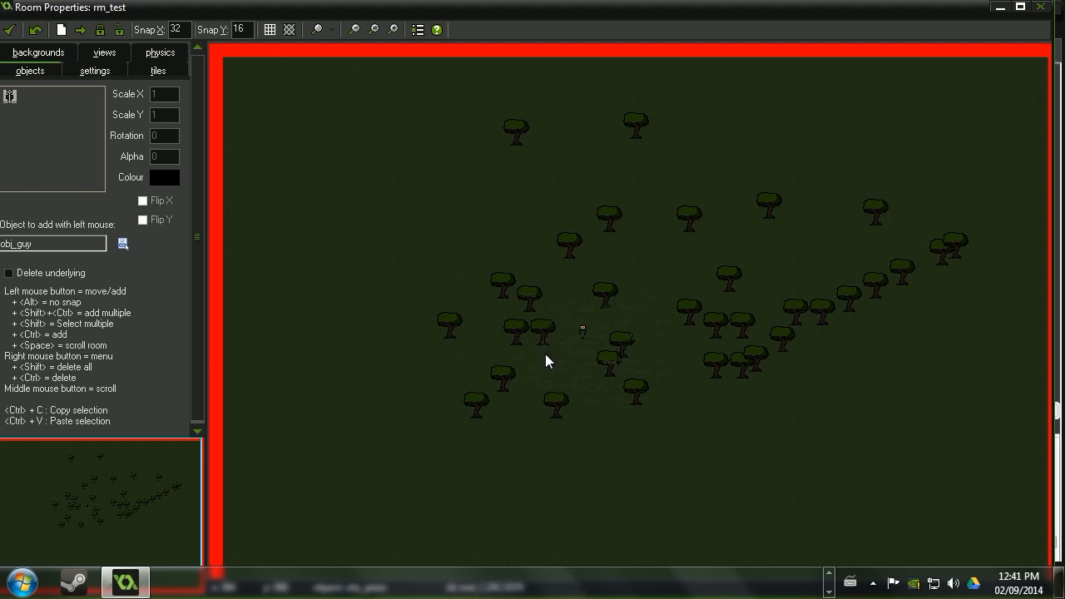
mouse_move(543, 353)
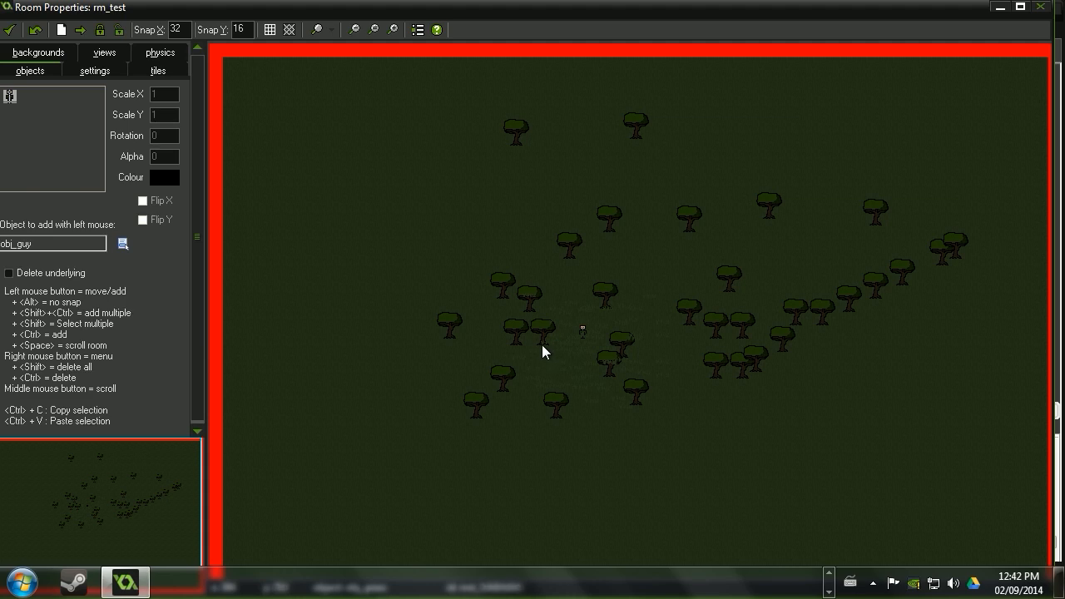
mouse_move(546, 340)
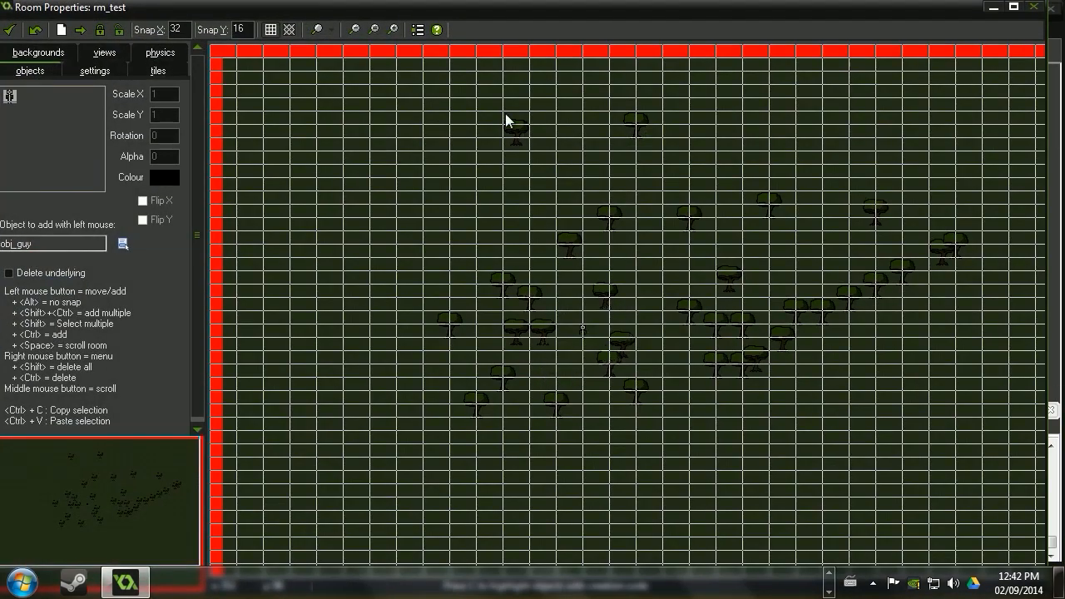
left_click(270, 30)
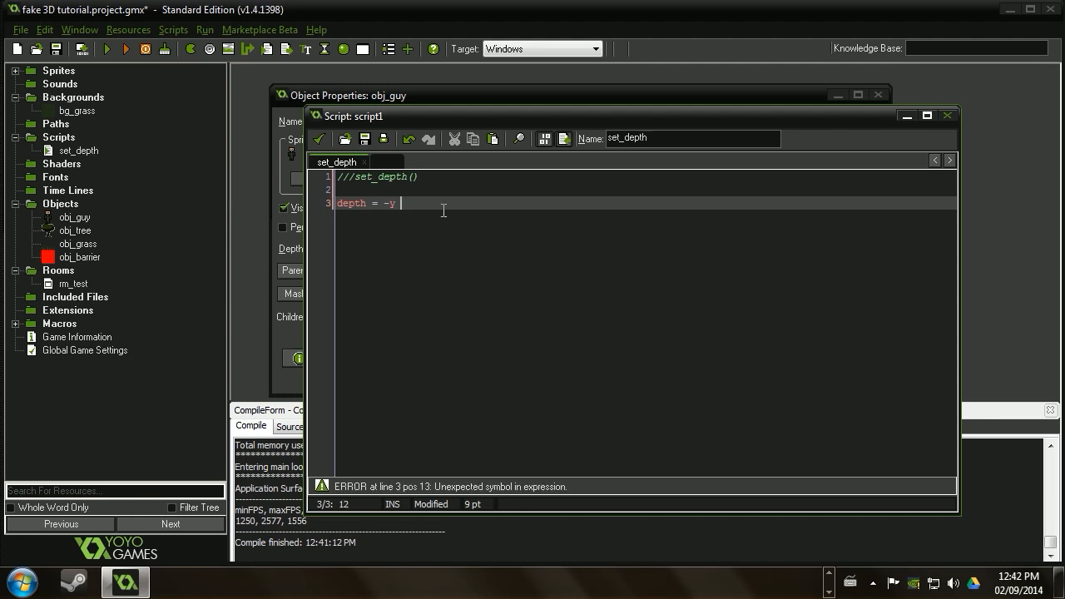
Extend the set_depth line with a '+ view_...' view position term.
type("+")
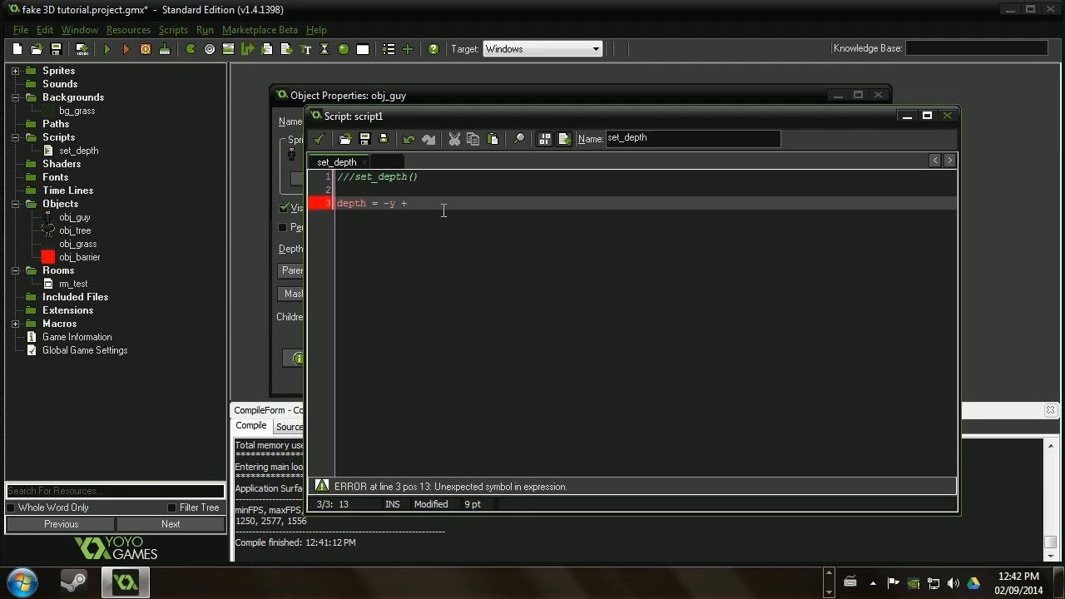
type("view_yview[] +")
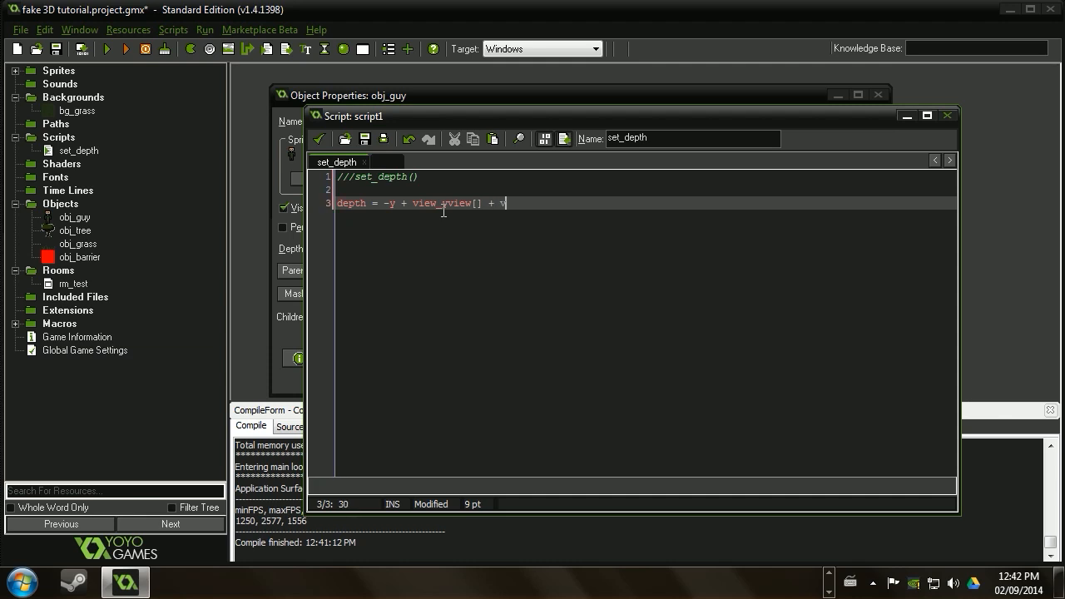
type("view_hvie")
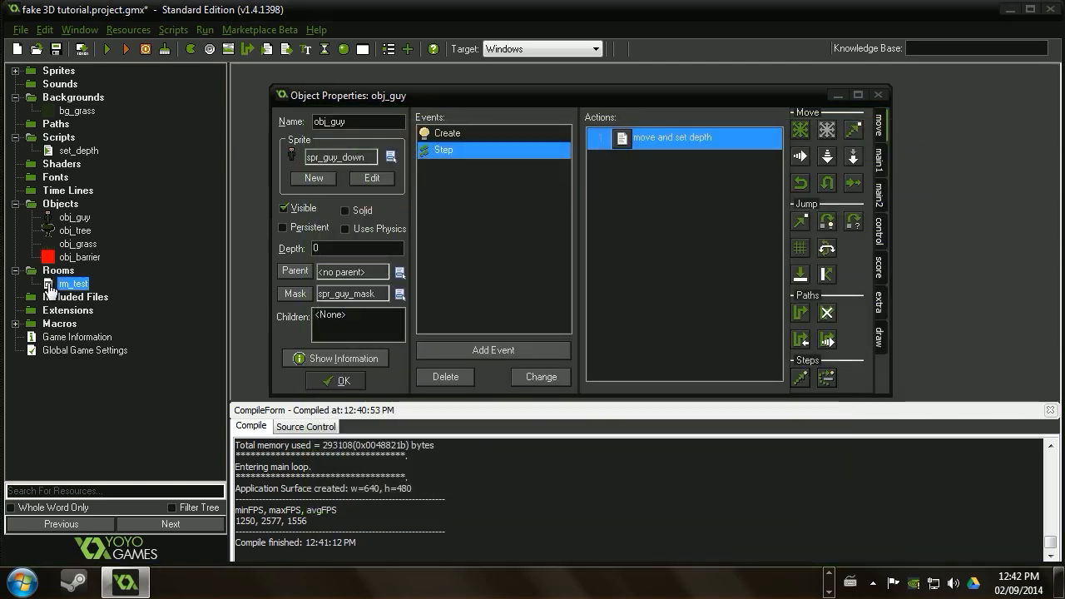
double_click(73, 283)
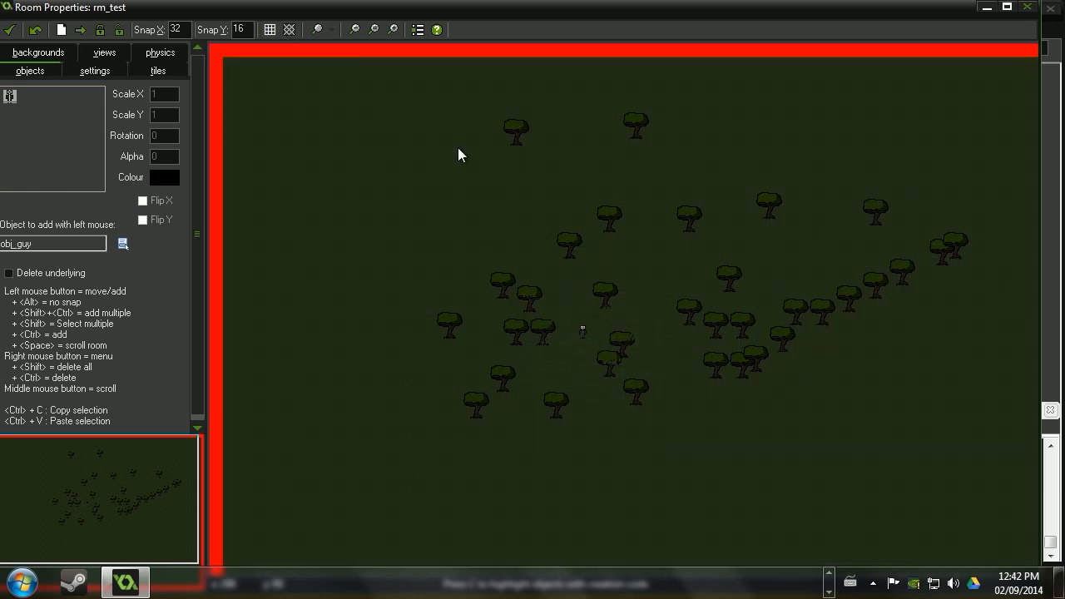
mouse_move(285, 60)
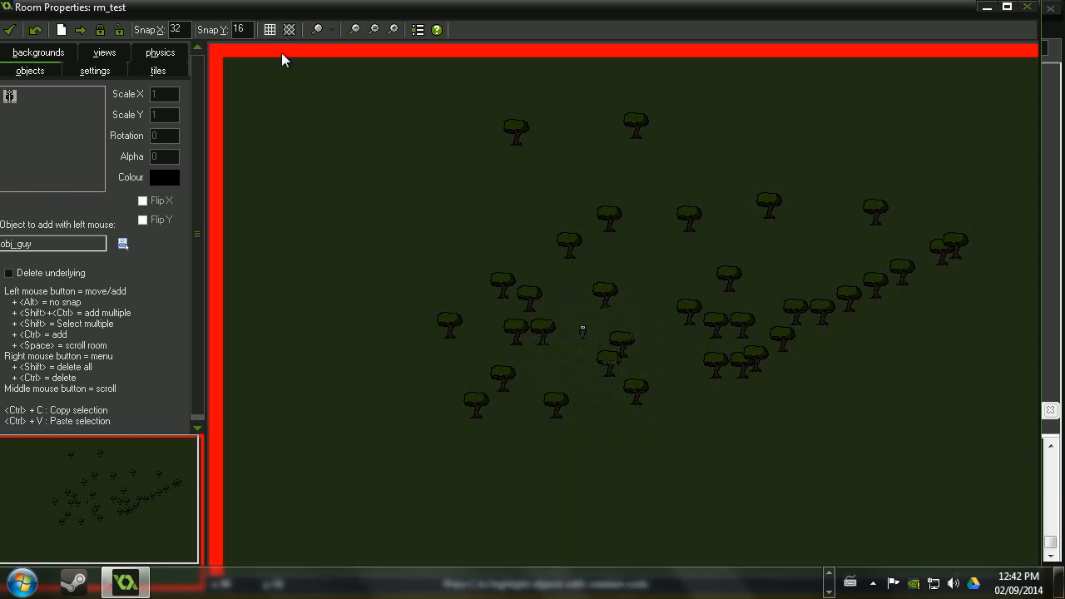
left_click(103, 70)
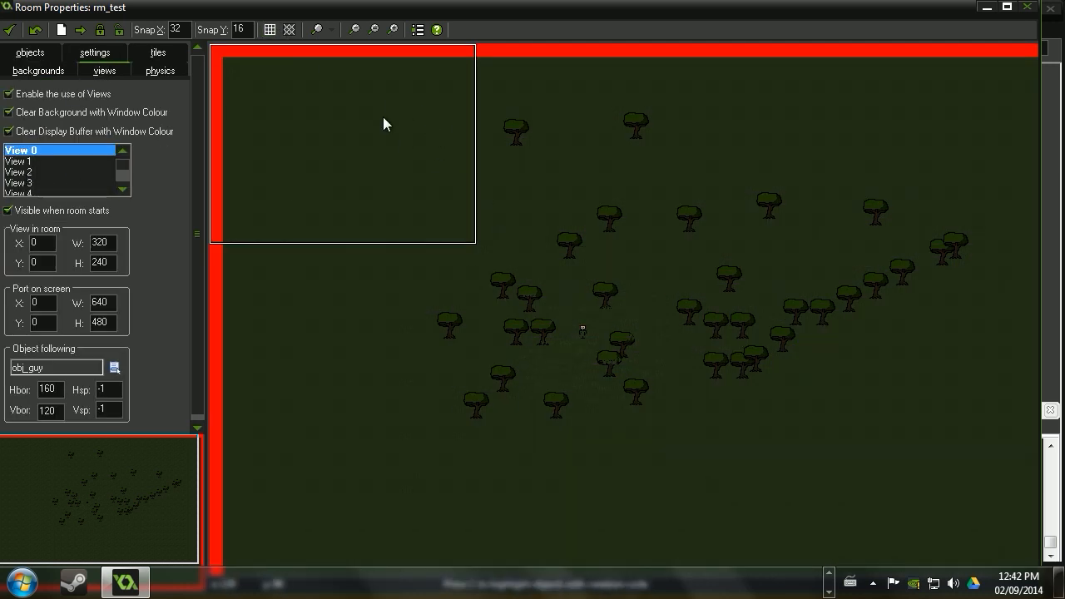
mouse_move(353, 136)
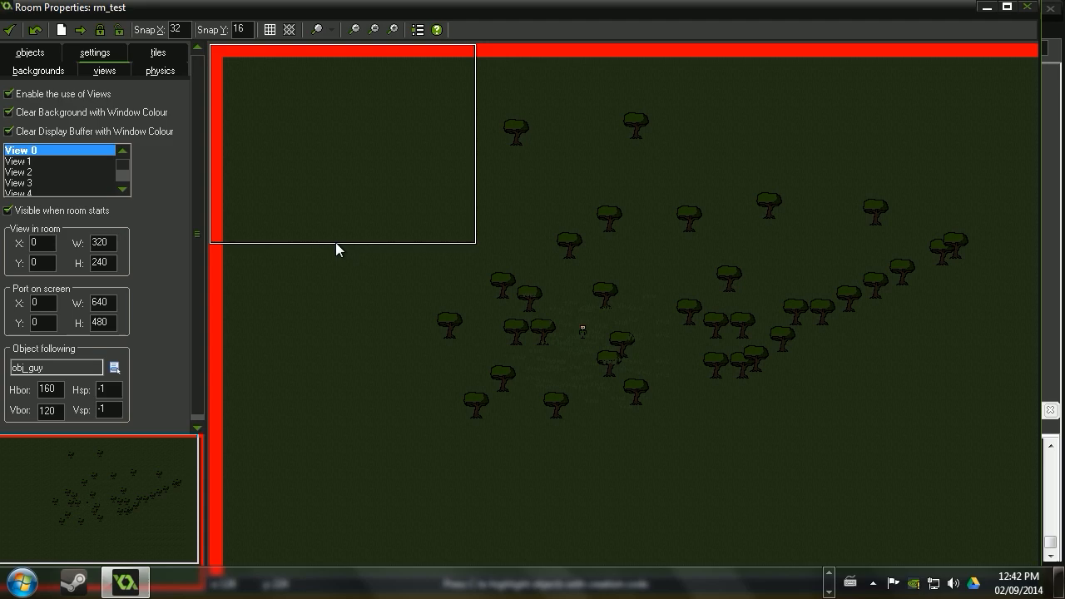
mouse_move(190, 101)
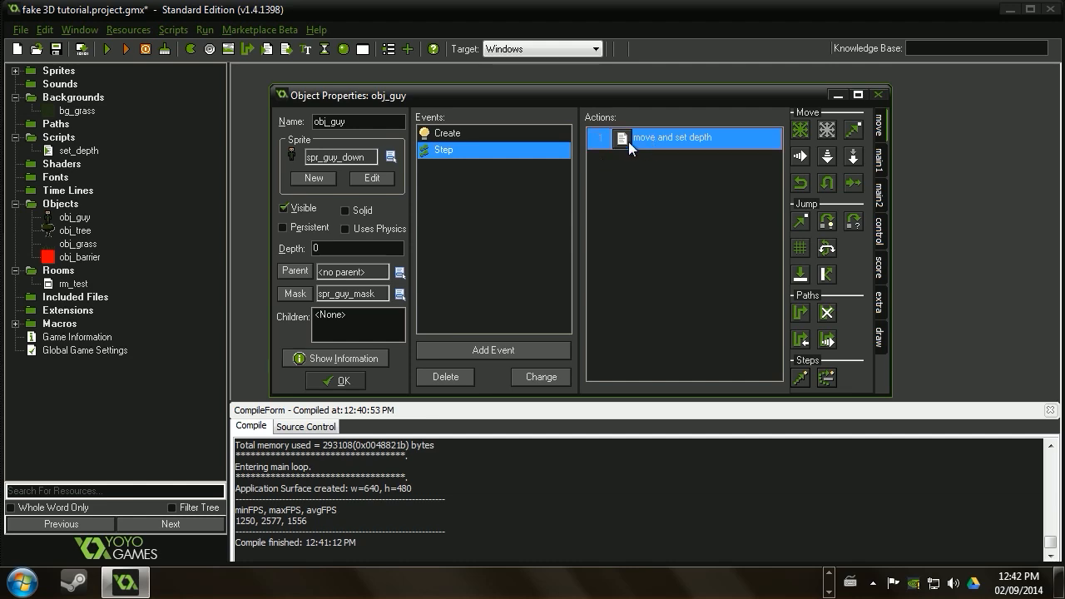
Append 'set_depth();' to obj_guy's 'move and set depth' Step code.
double_click(696, 137)
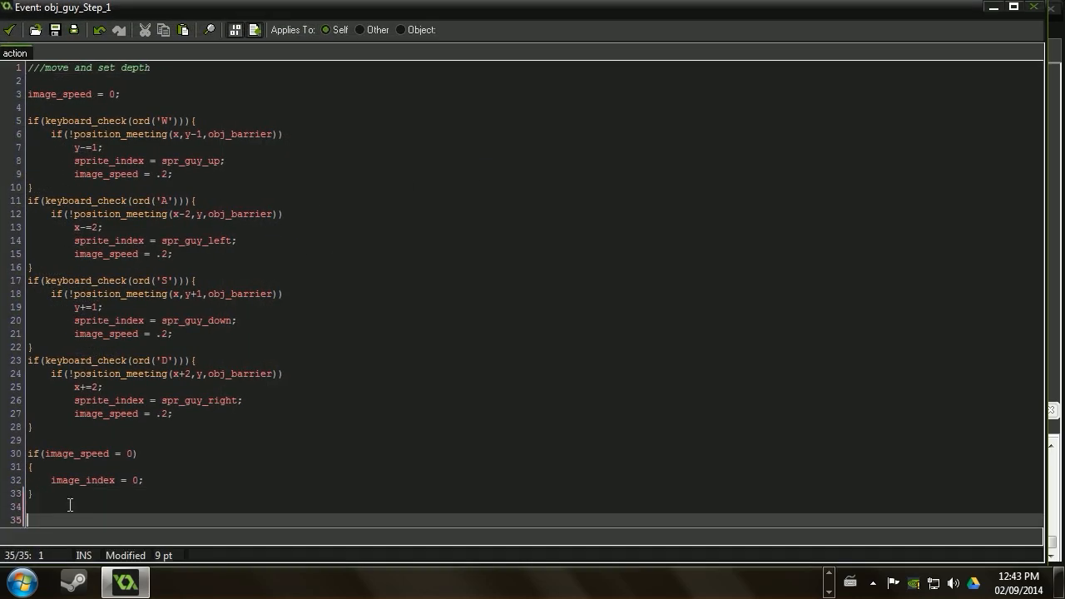
type("set_depth")
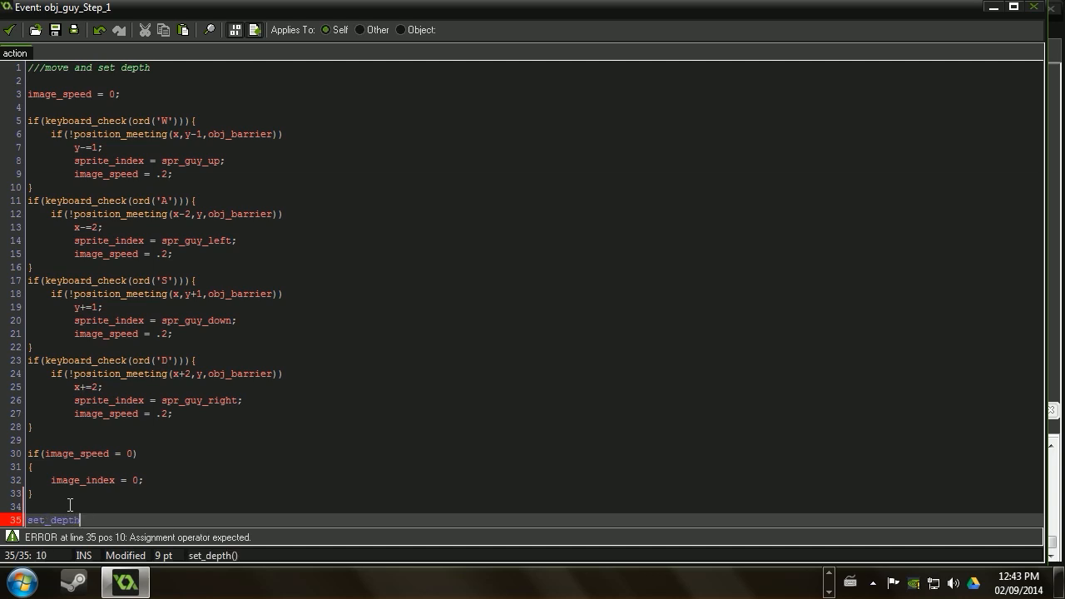
type("();")
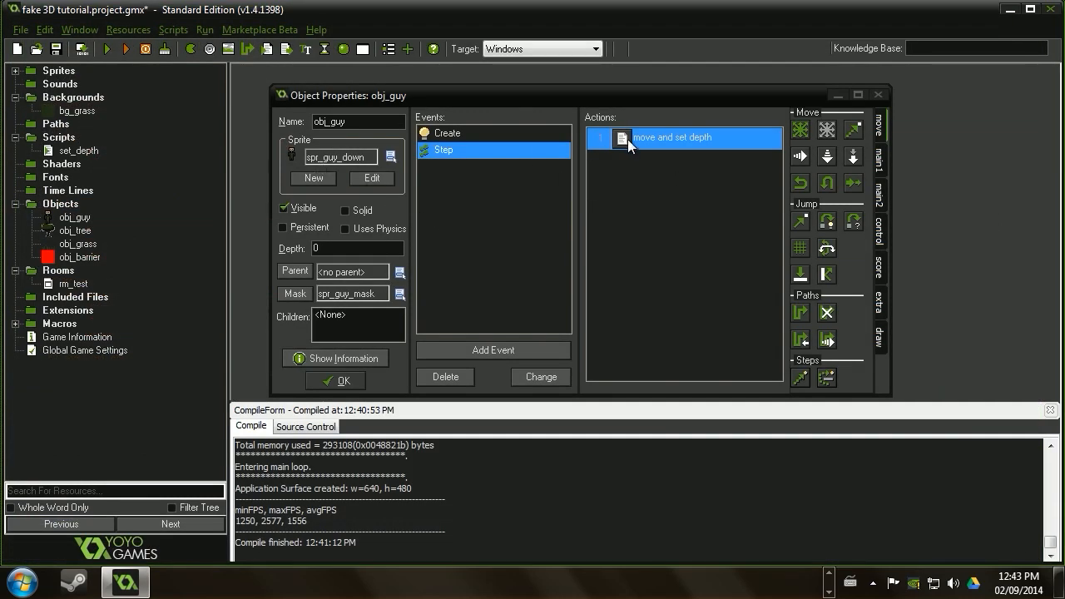
Give obj_tree a normal Step event with an Execute Code action.
double_click(672, 136)
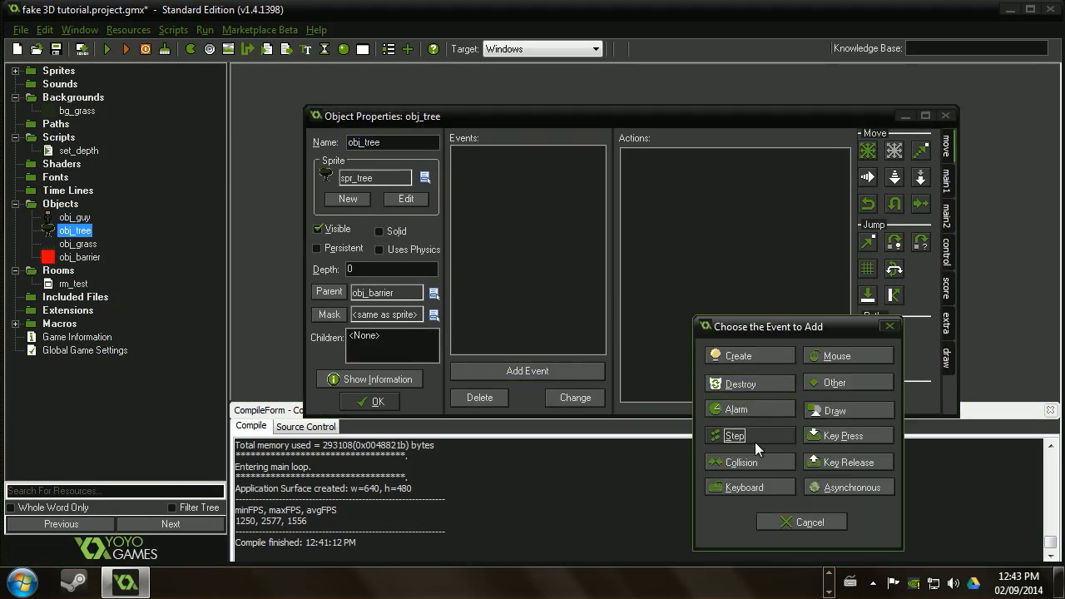
left_click(736, 436)
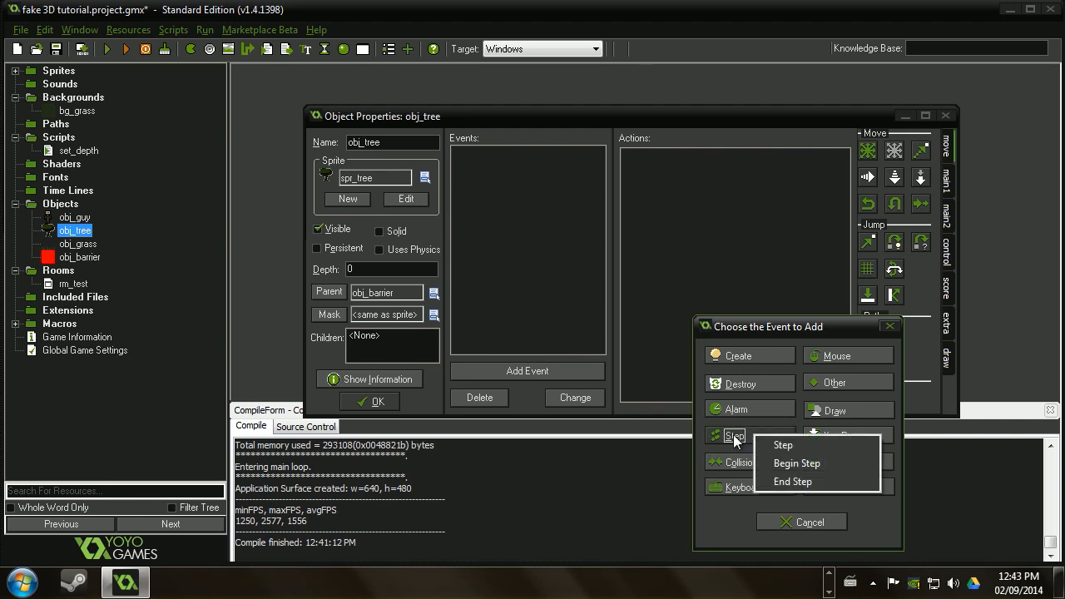
left_click(782, 442)
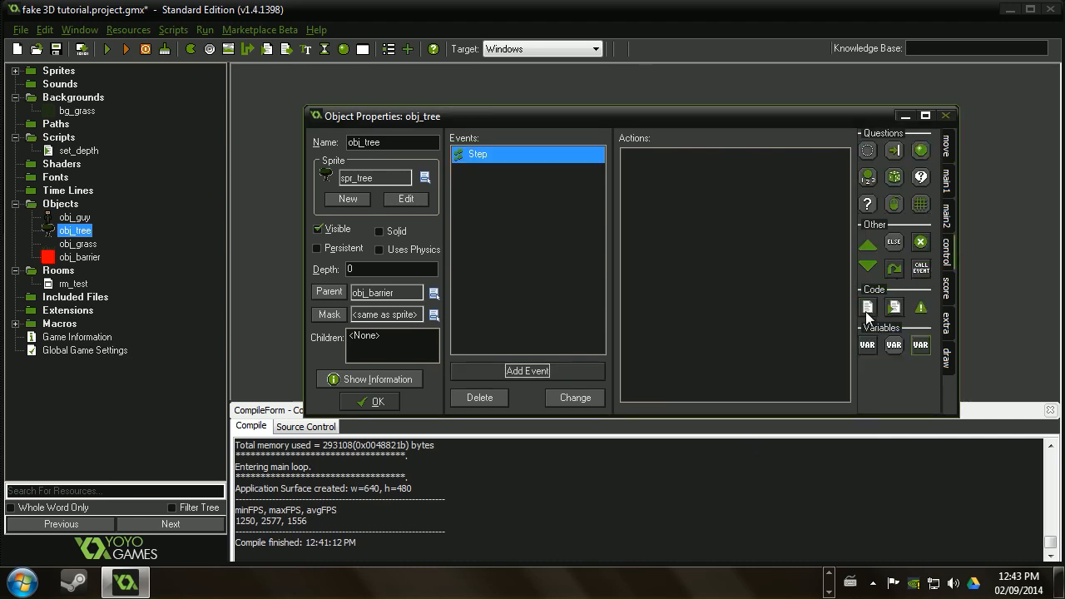
double_click(867, 306)
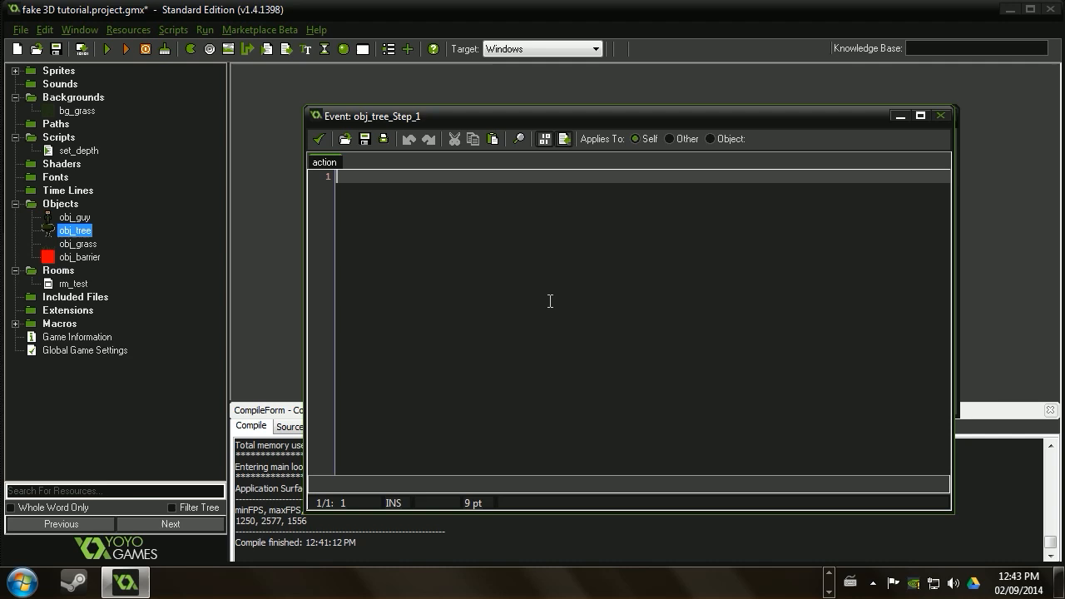
Write 'set_depth();' with a 'set the depth' comment in obj_tree's Step code.
type("set_d")
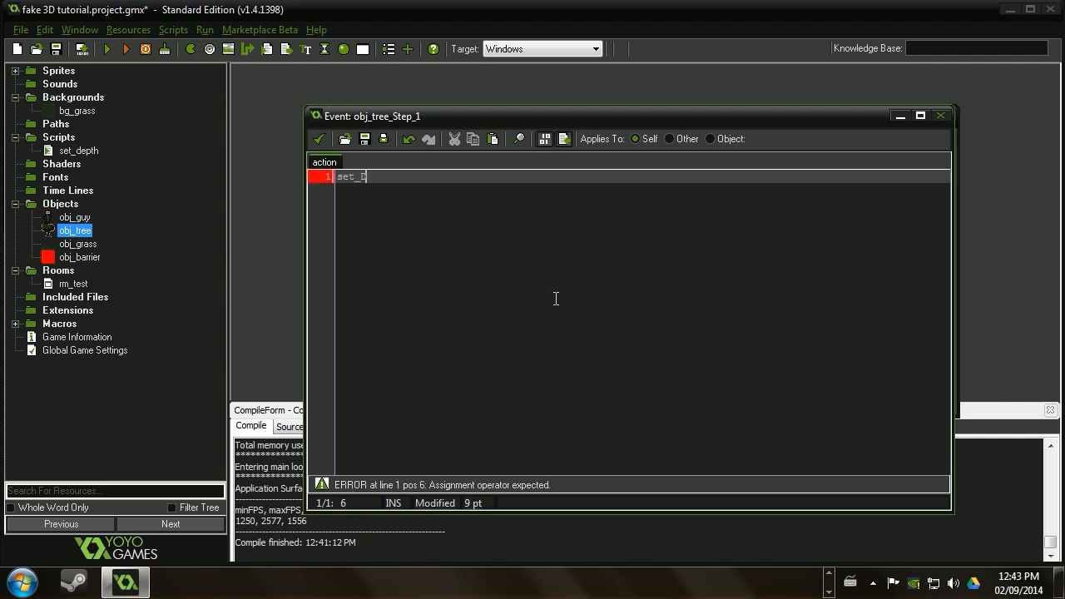
key("Backspace")
type("///")
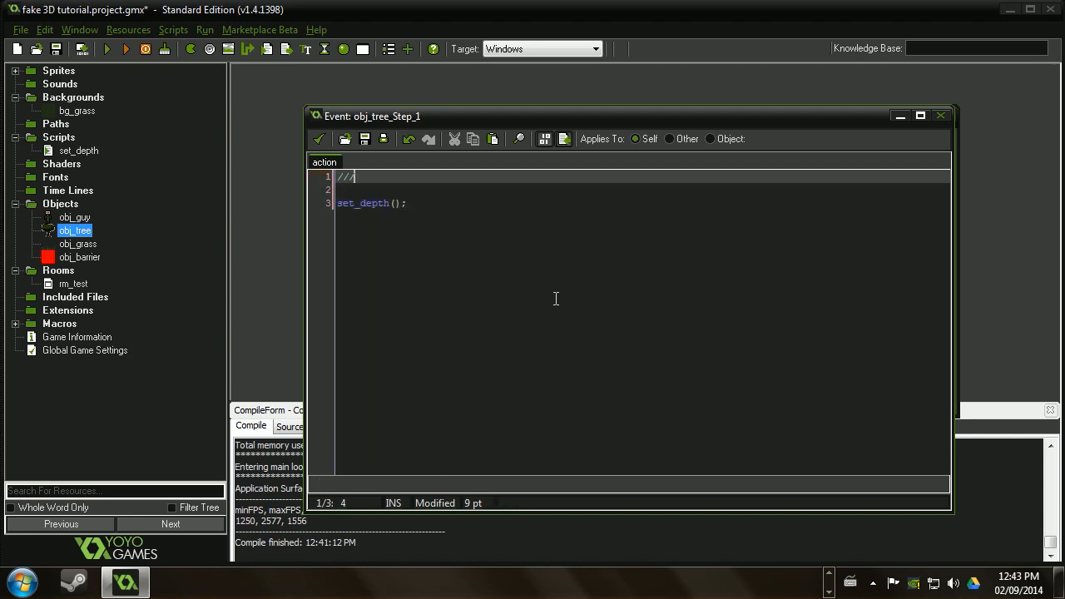
type("set the dpeth")
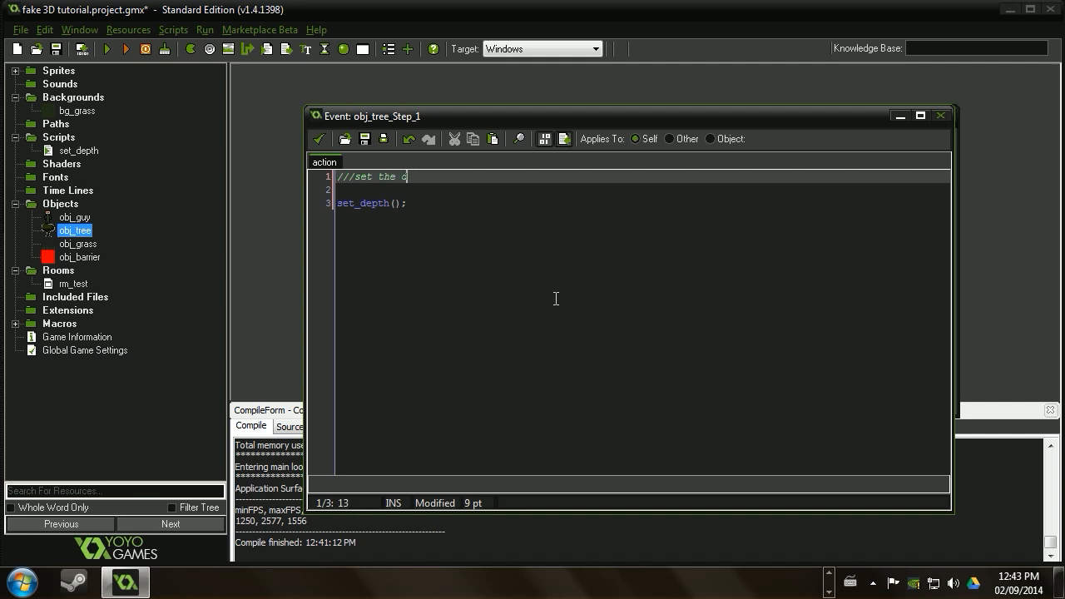
type("depth")
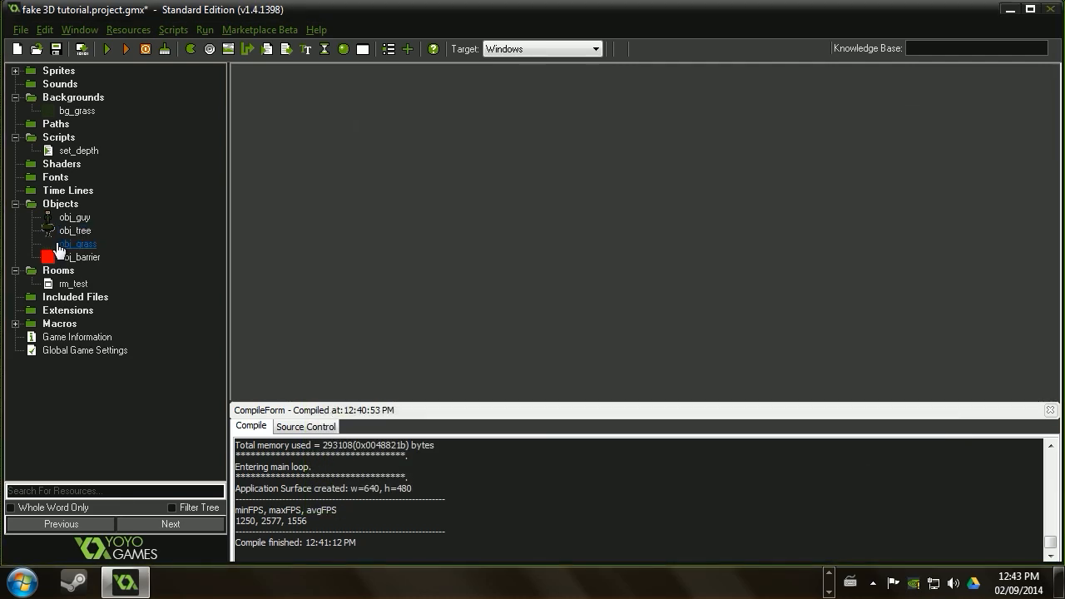
Check obj_grass's sprite and Step depth action, then save obj_grass with OK.
double_click(77, 243)
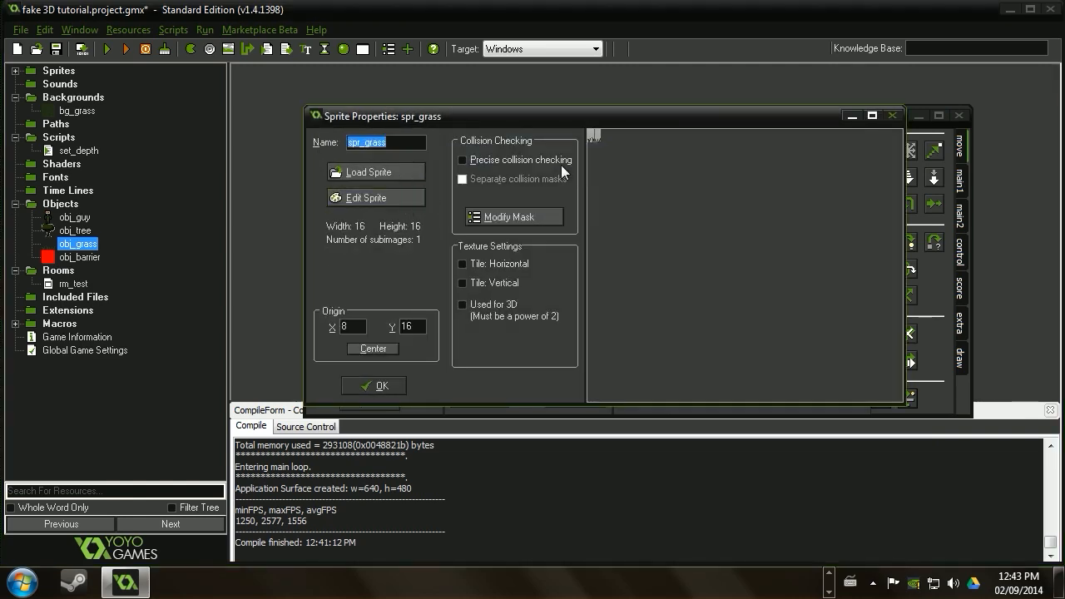
left_click(367, 196)
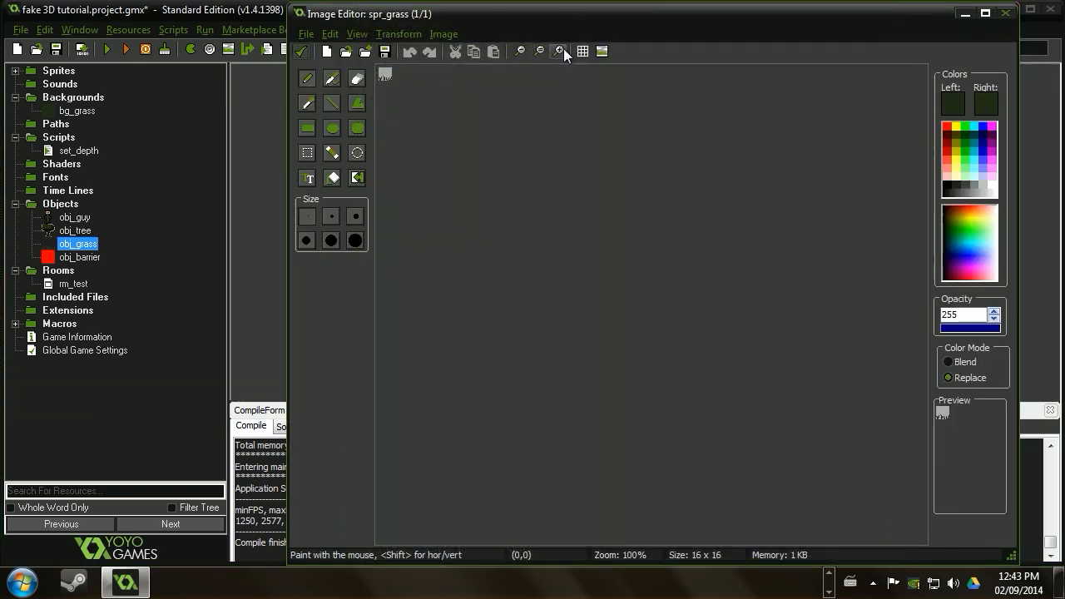
left_click(559, 50)
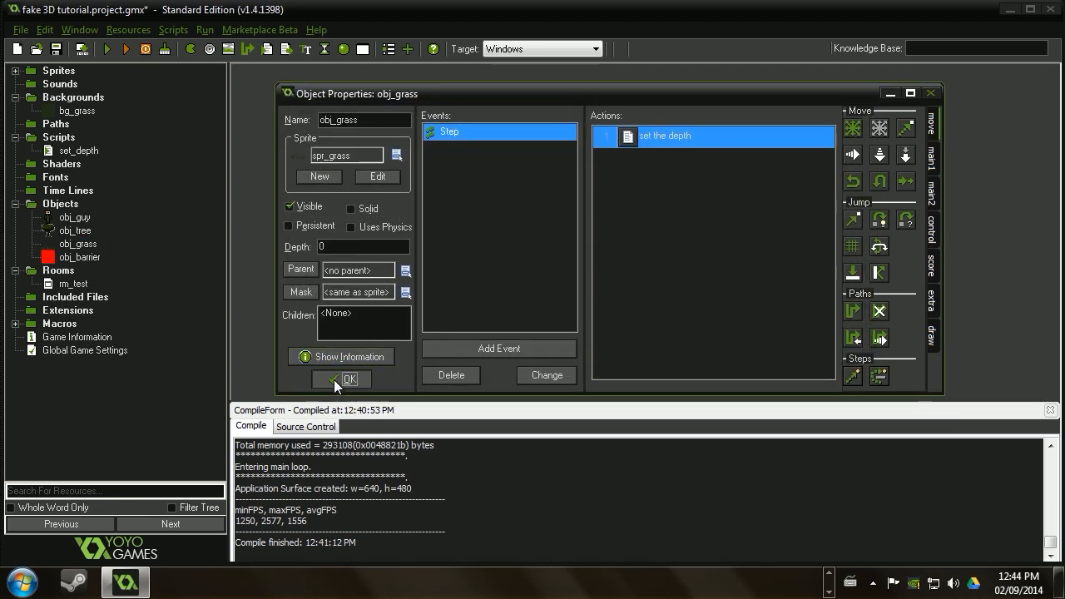
left_click(349, 379)
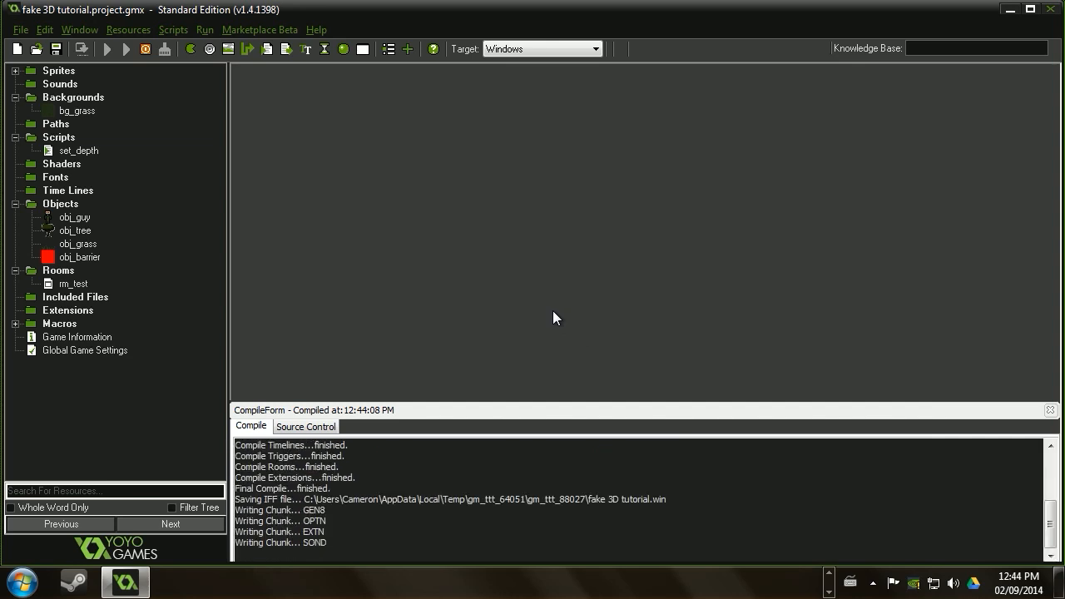
left_click(126, 49)
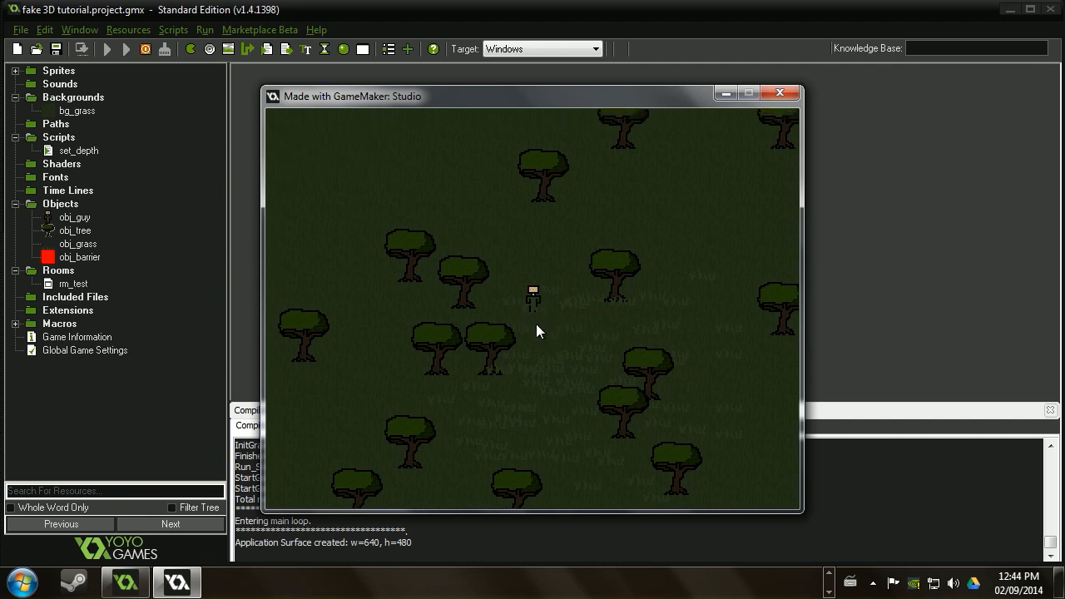
mouse_move(536, 323)
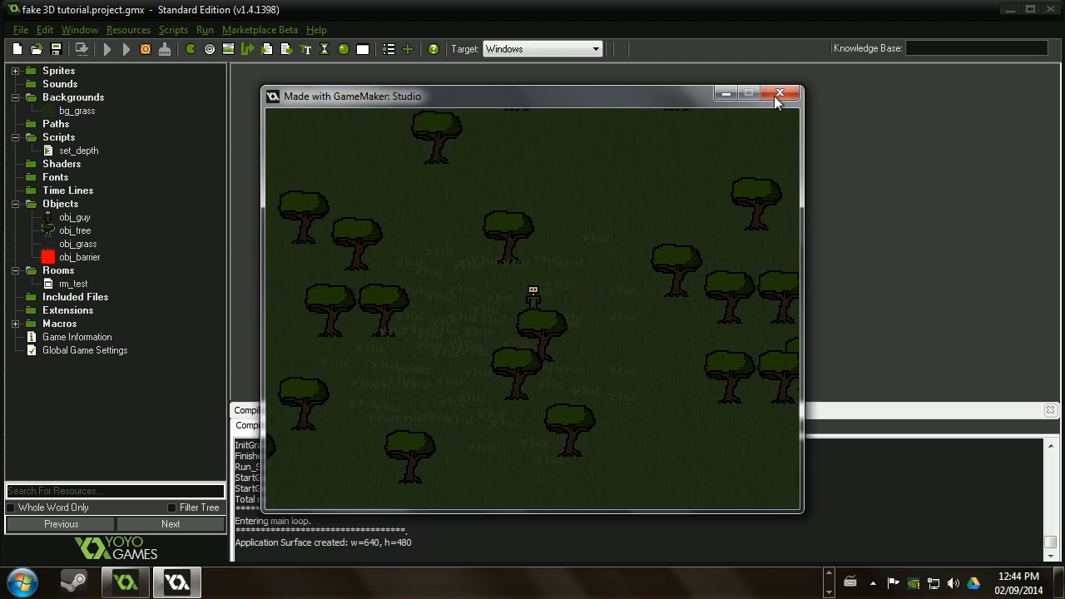
left_click(779, 94)
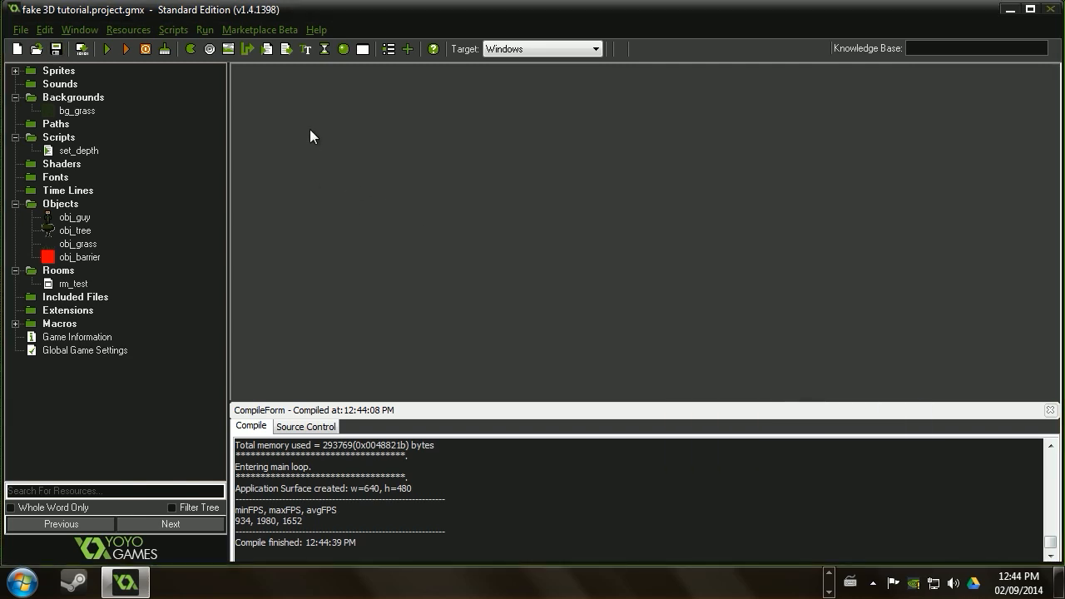
mouse_move(25, 214)
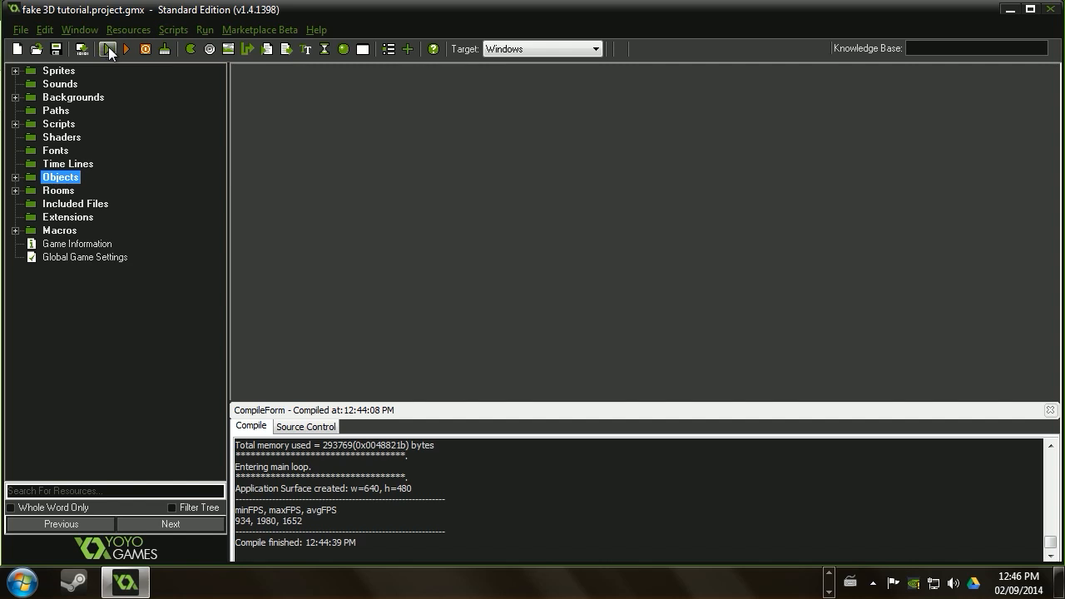
mouse_move(110, 53)
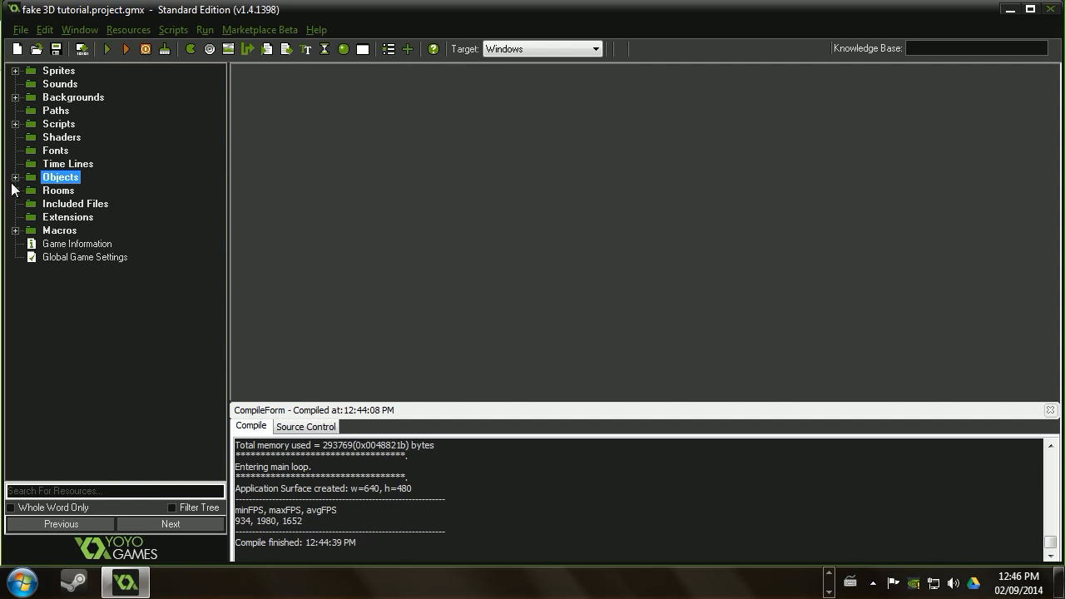
Expand and re-collapse the Objects group, then leave for the web browser.
left_click(15, 177)
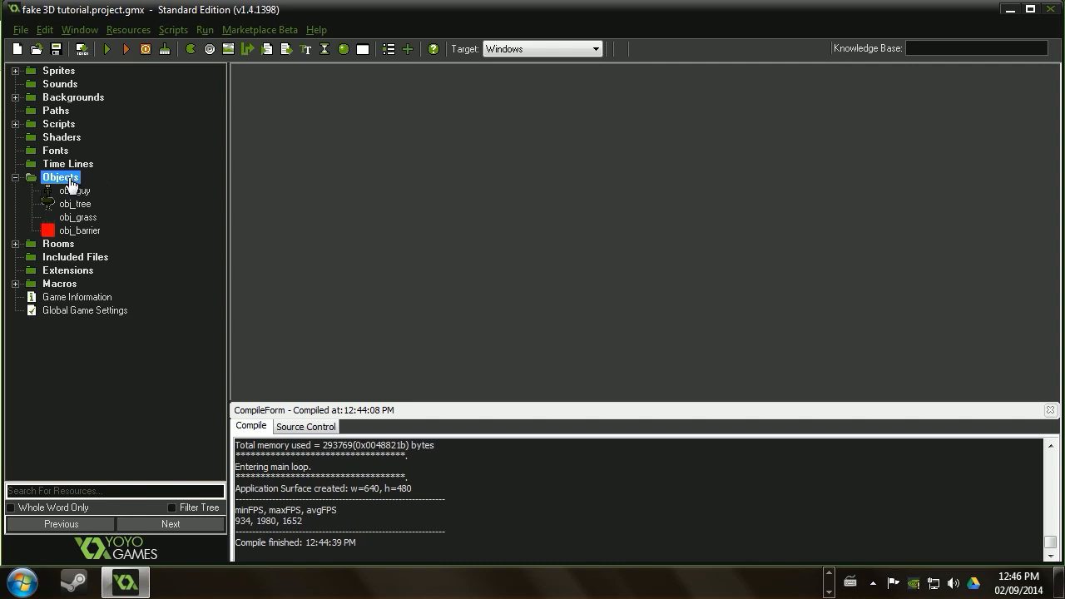
left_click(16, 177)
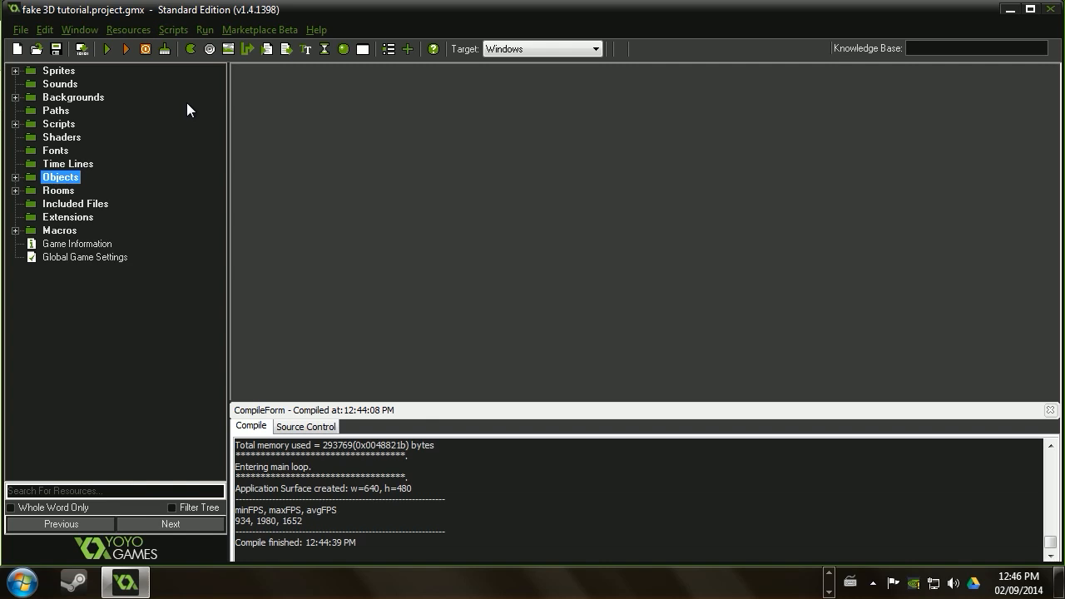
mouse_move(190, 113)
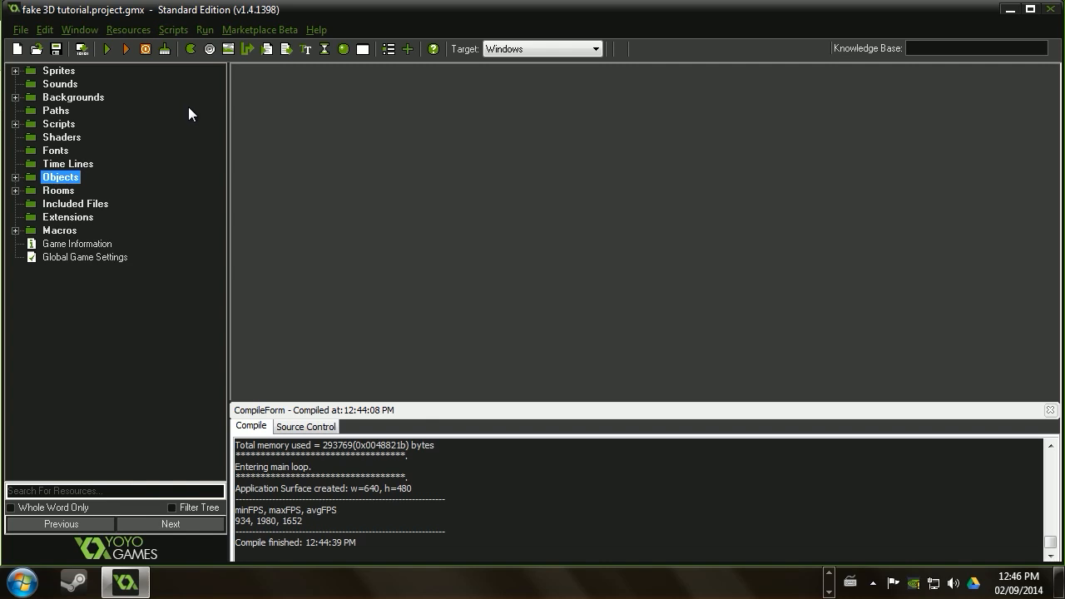
mouse_move(183, 113)
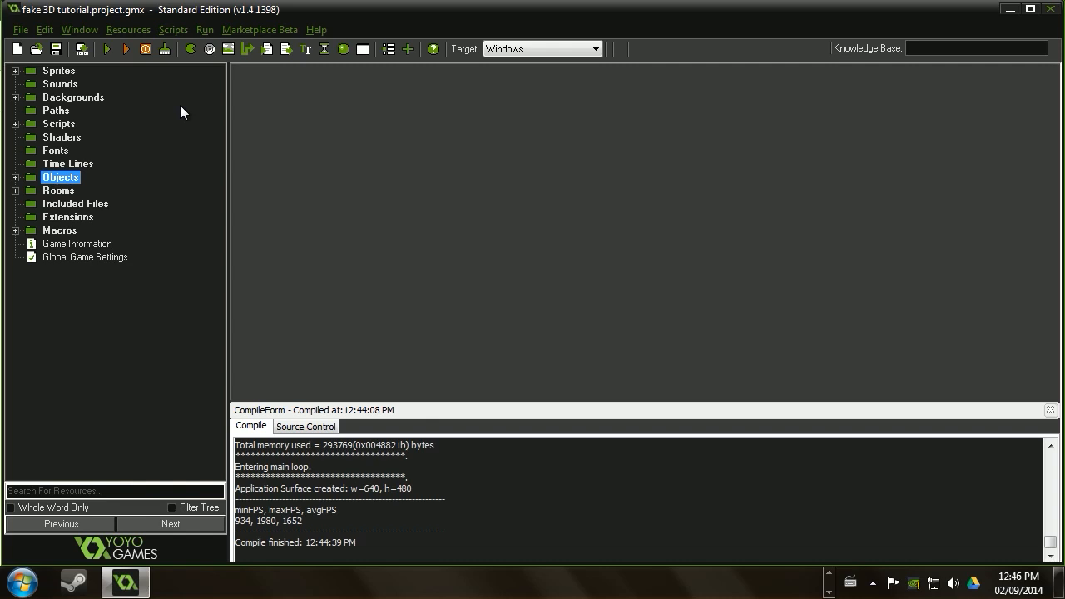
left_click(102, 582)
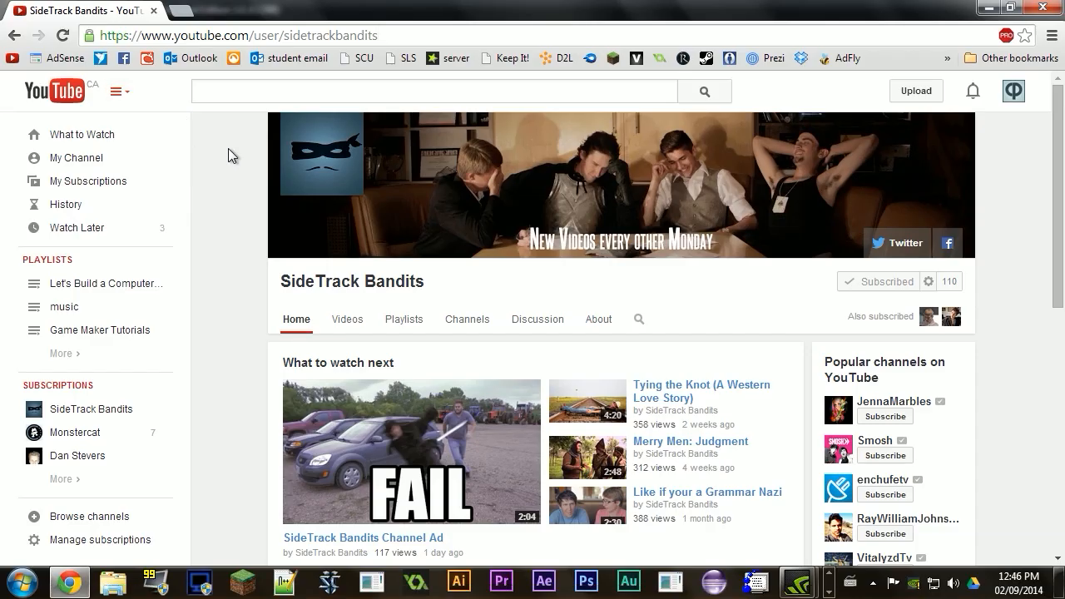
mouse_move(1030, 186)
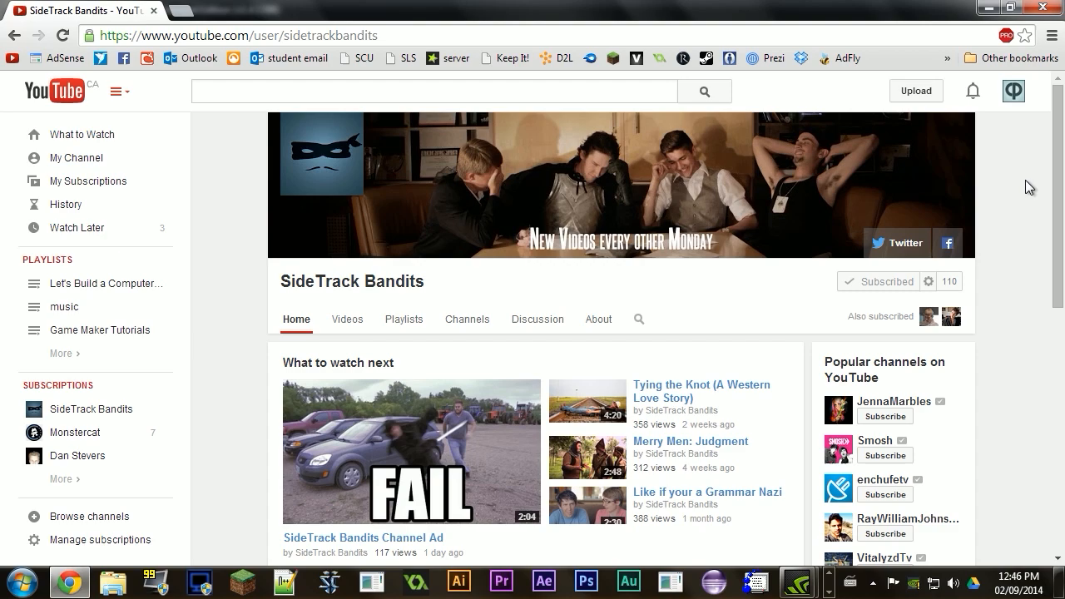
mouse_move(619, 170)
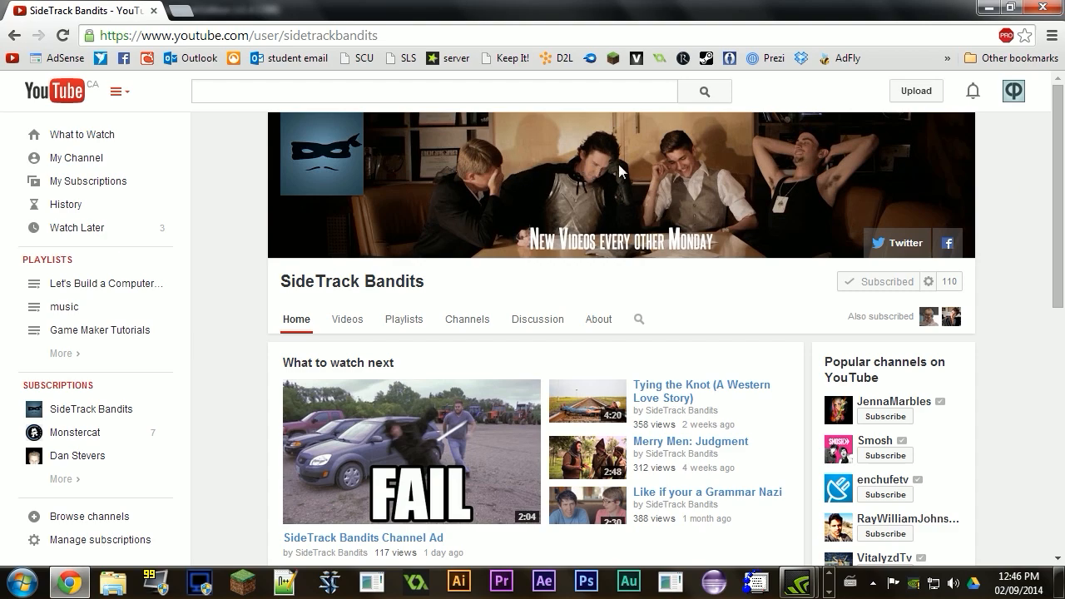
scroll("down", 3)
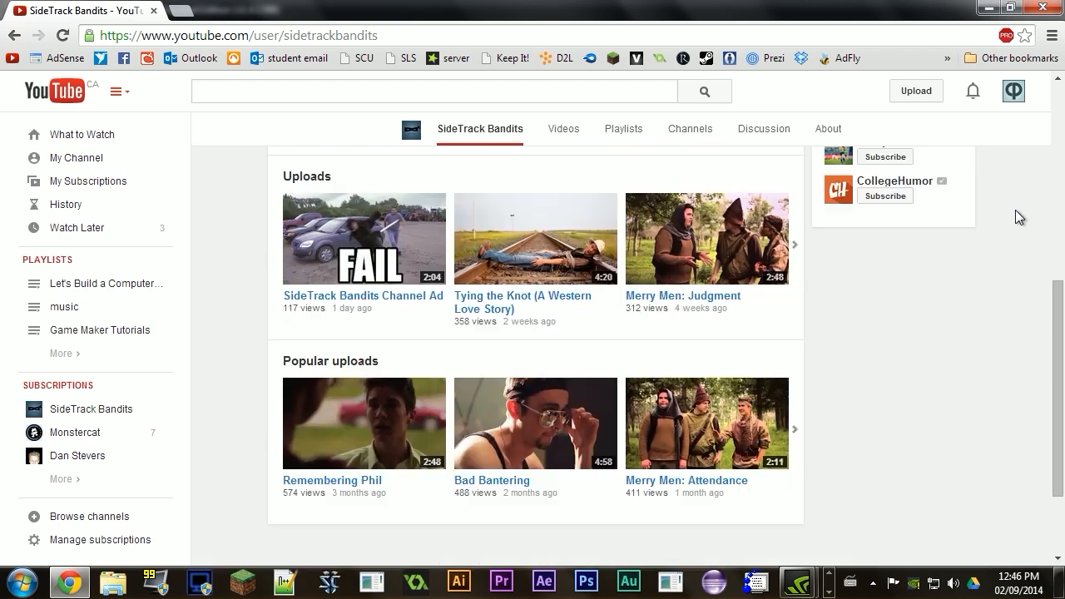
mouse_move(1032, 324)
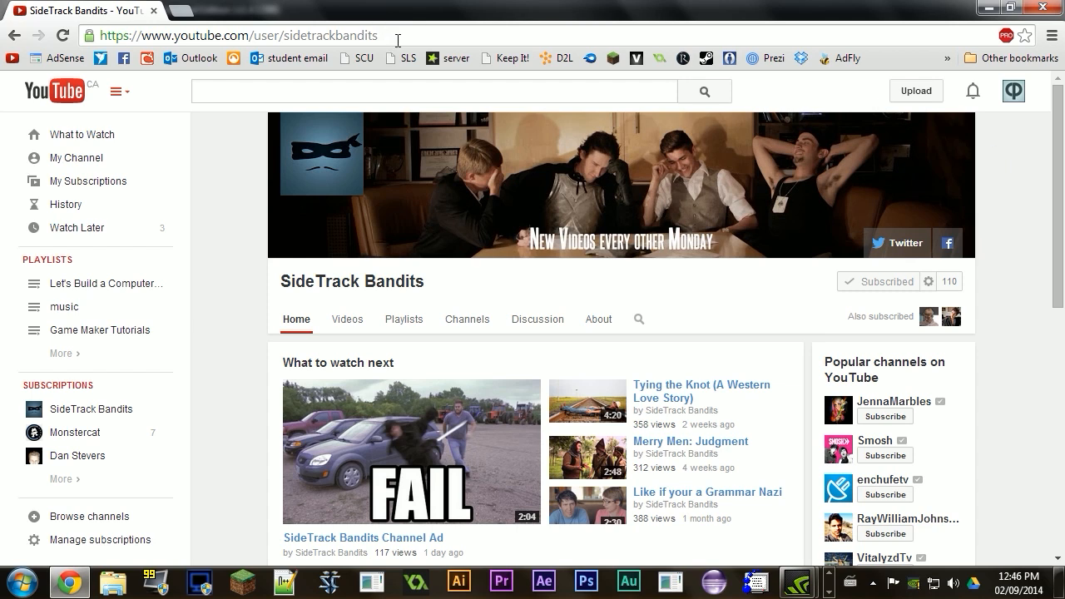
double_click(330, 35)
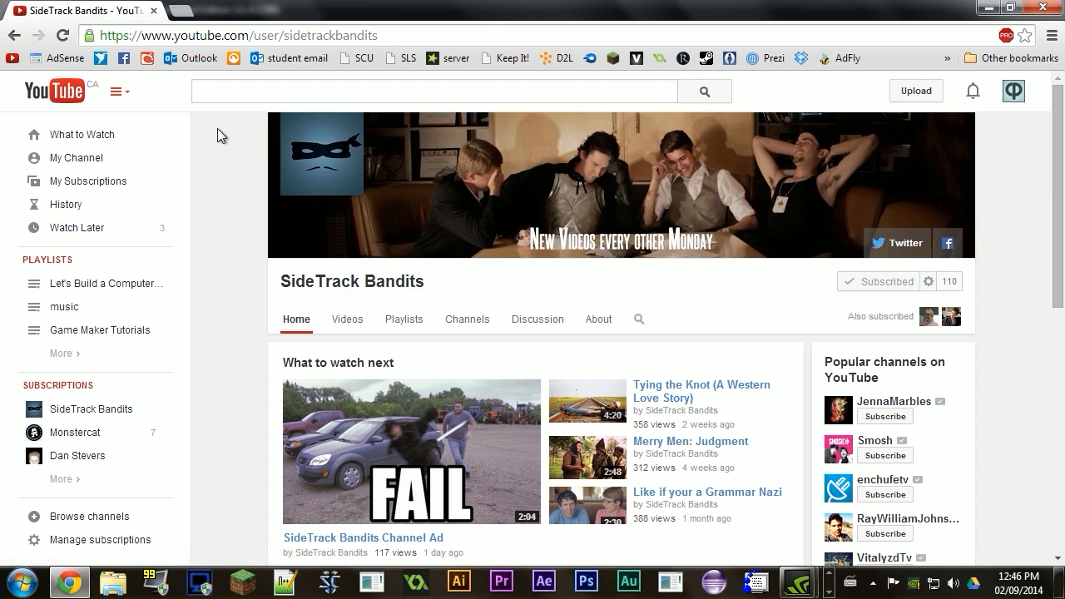
mouse_move(235, 153)
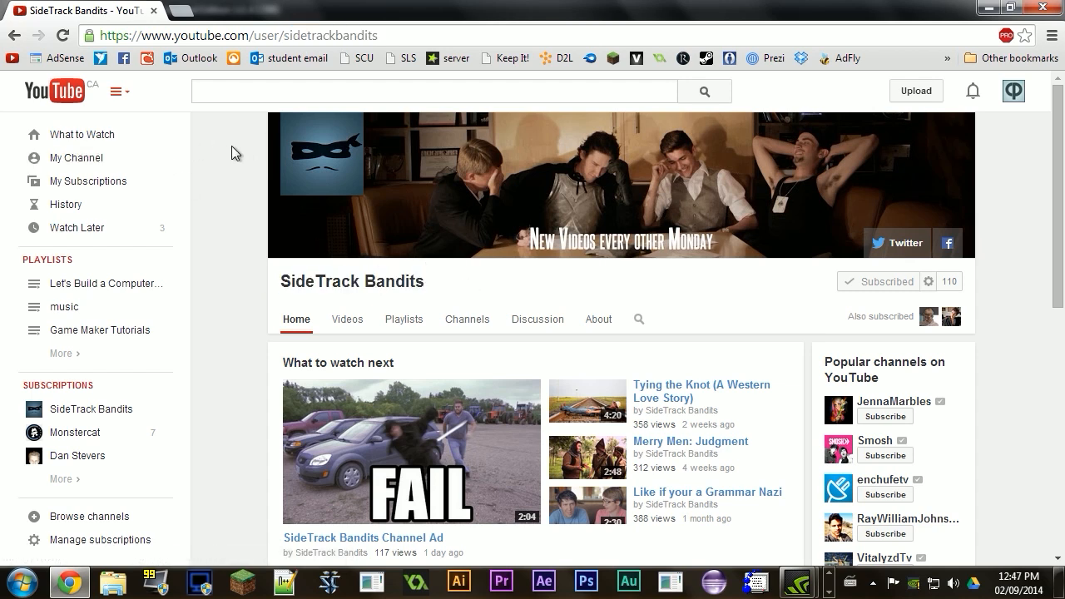
scroll("down", 3)
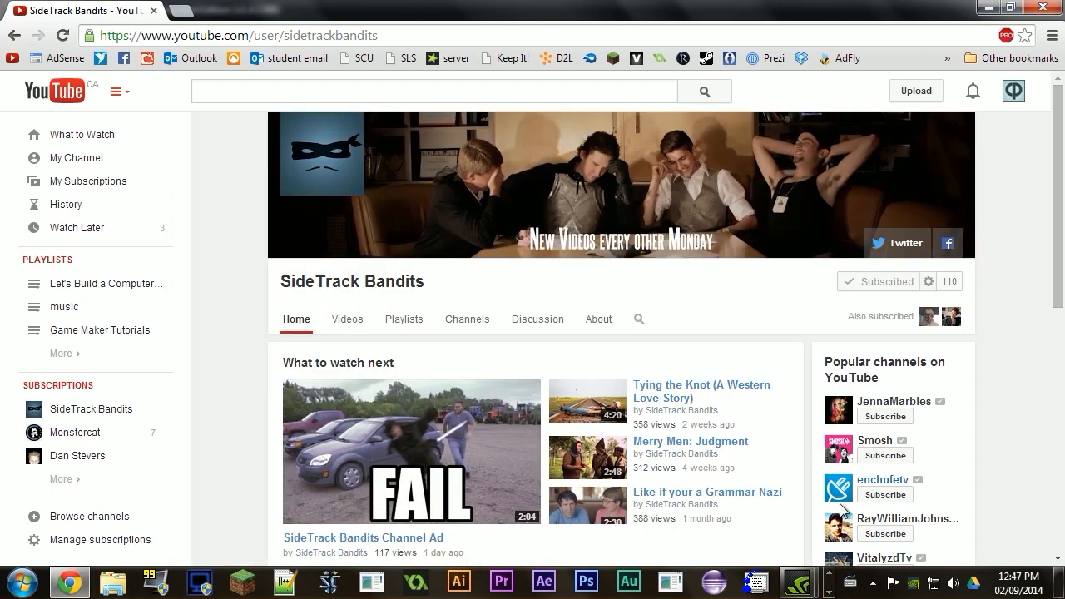
mouse_move(888, 30)
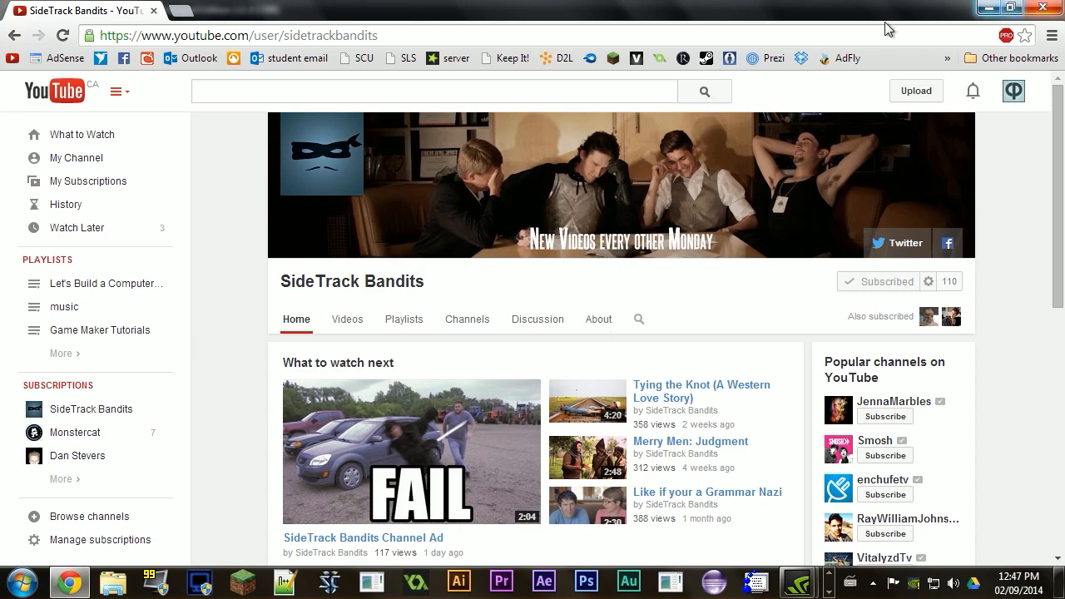